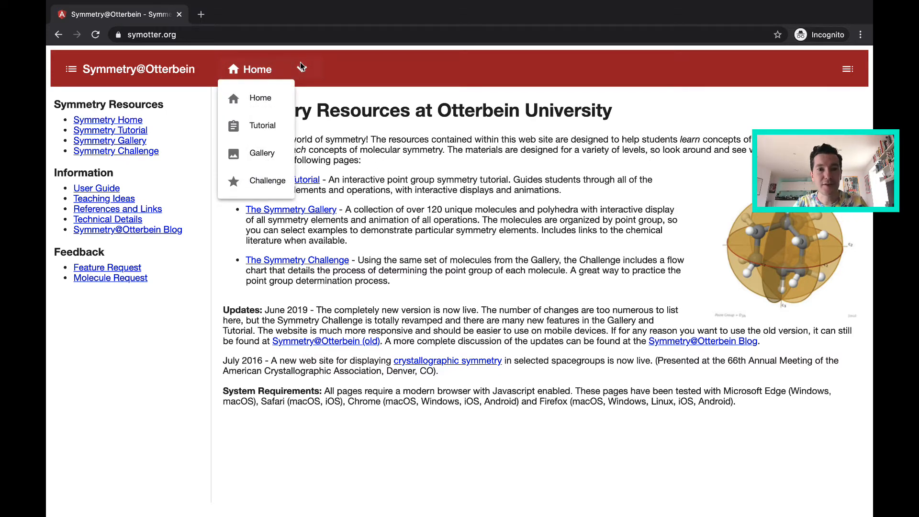
mouse_move(264, 128)
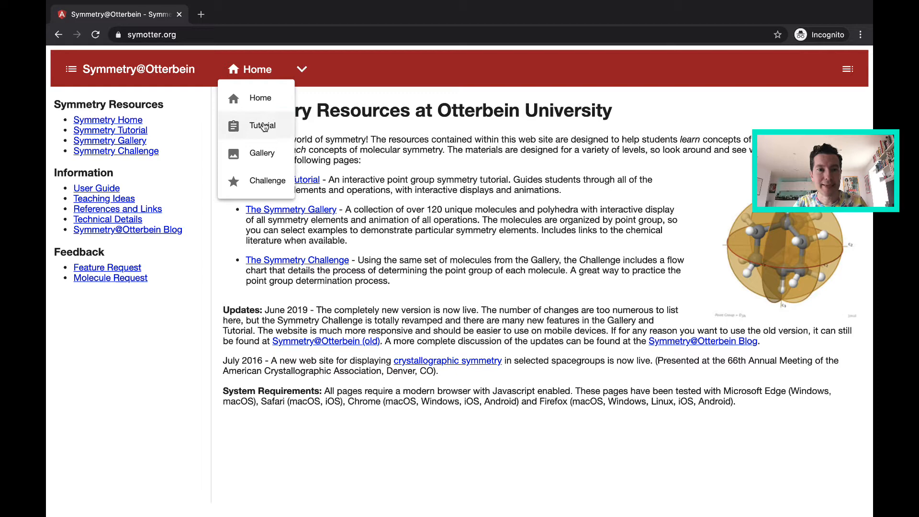
Open the Symmetry Tutorial introduction page from the Home menu
click(263, 125)
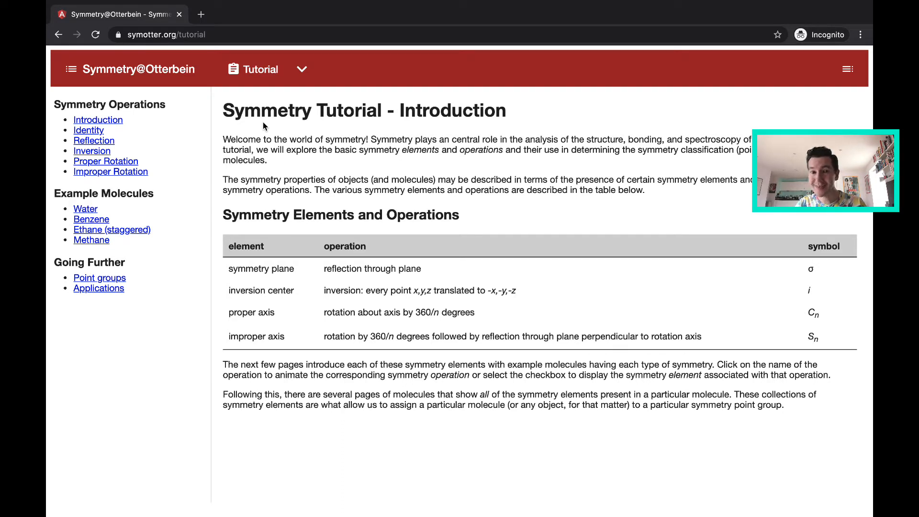
mouse_move(319, 283)
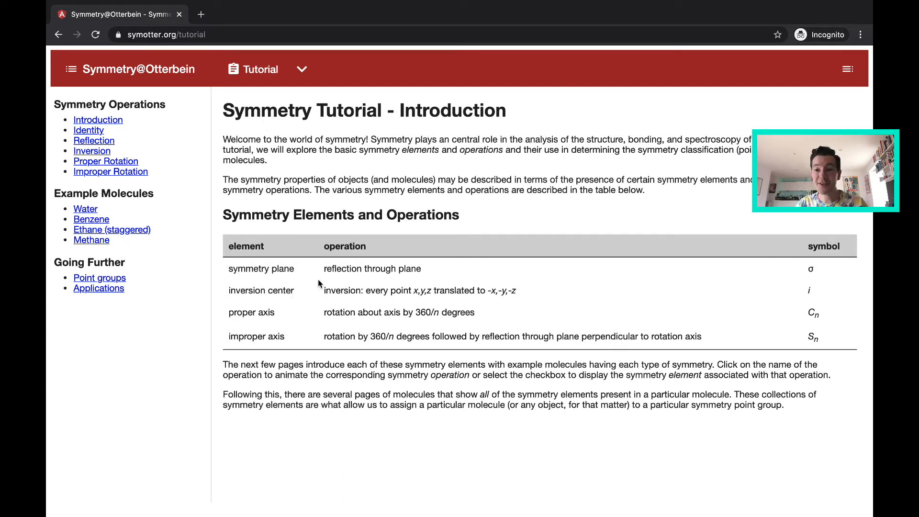
mouse_move(433, 337)
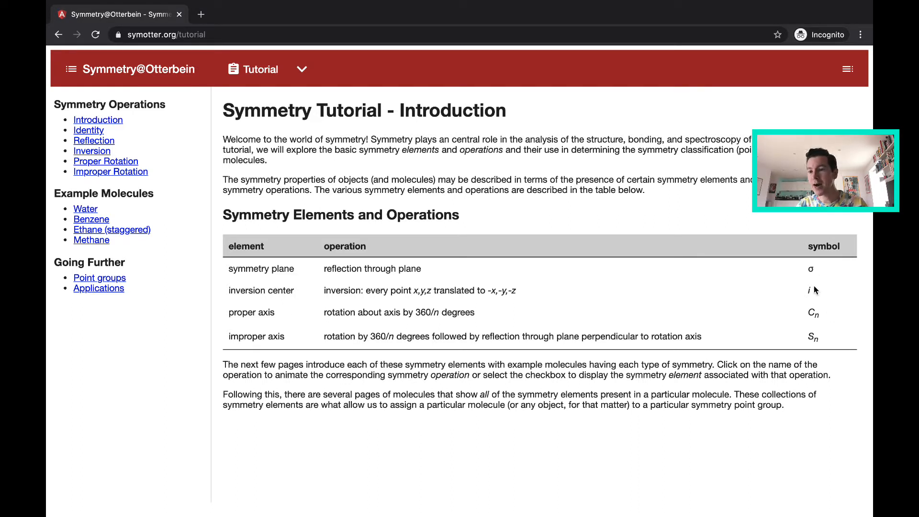
mouse_move(265, 318)
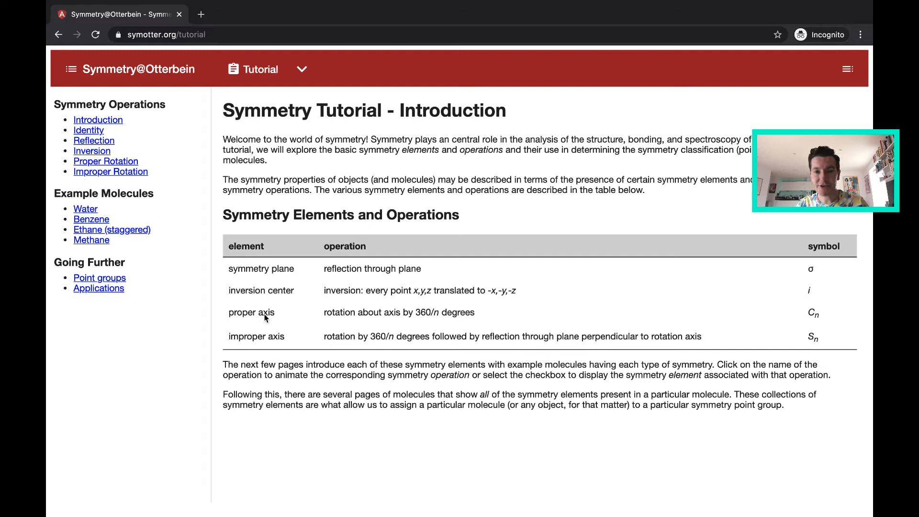
mouse_move(273, 364)
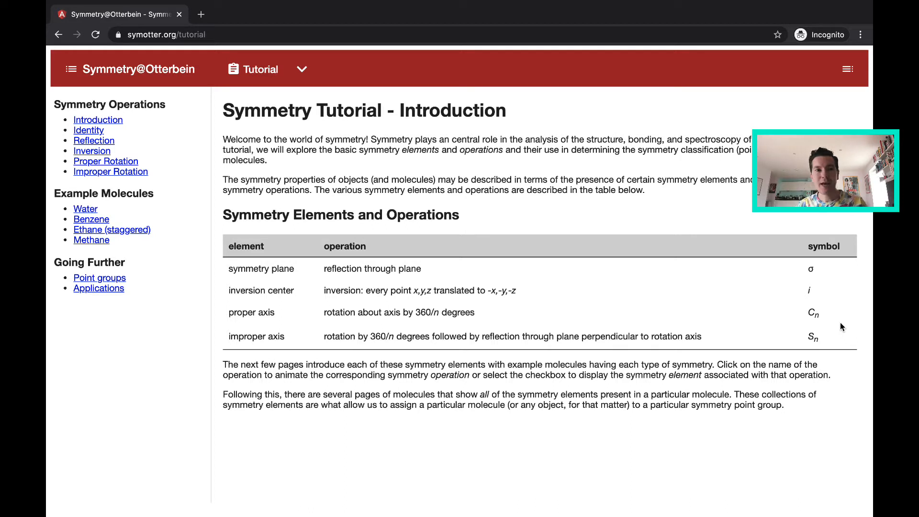
mouse_move(103, 161)
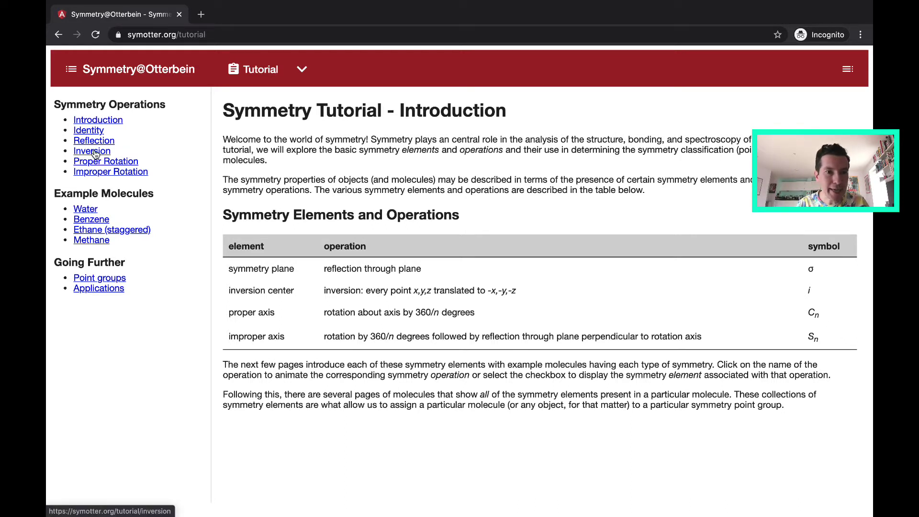
Open the Inversion tutorial page and play the inversion animation on tetrachloroplatinate(II)
click(92, 151)
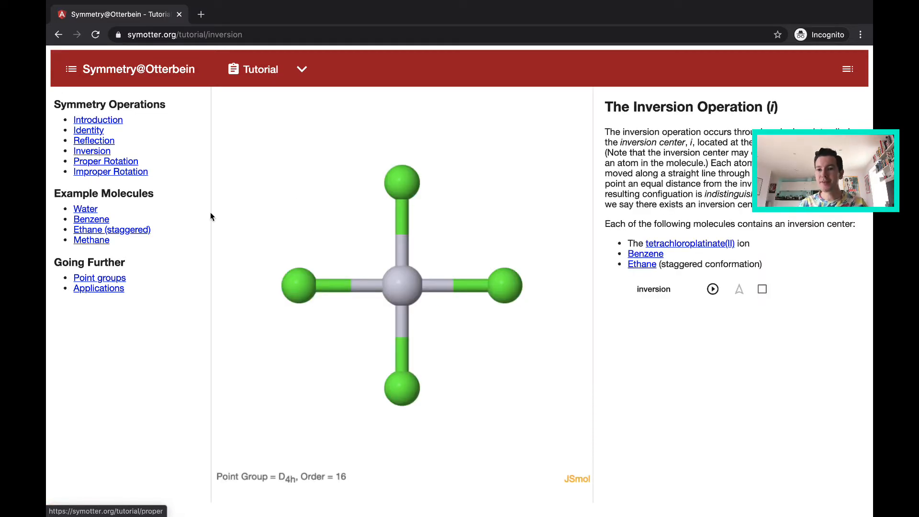
mouse_move(375, 252)
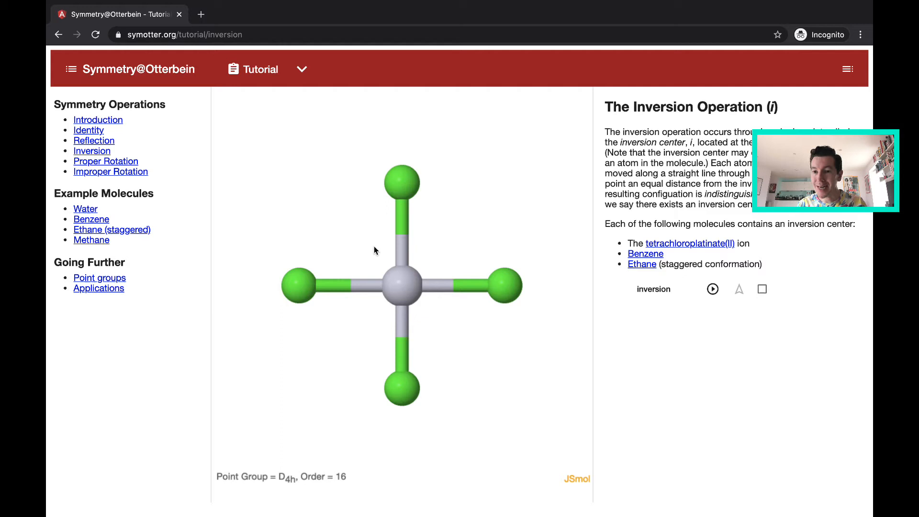
mouse_move(522, 235)
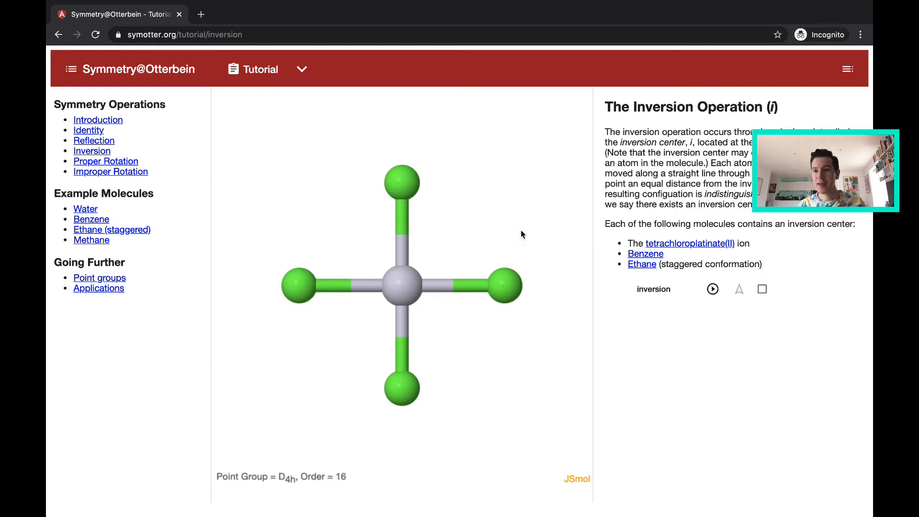
mouse_move(631, 277)
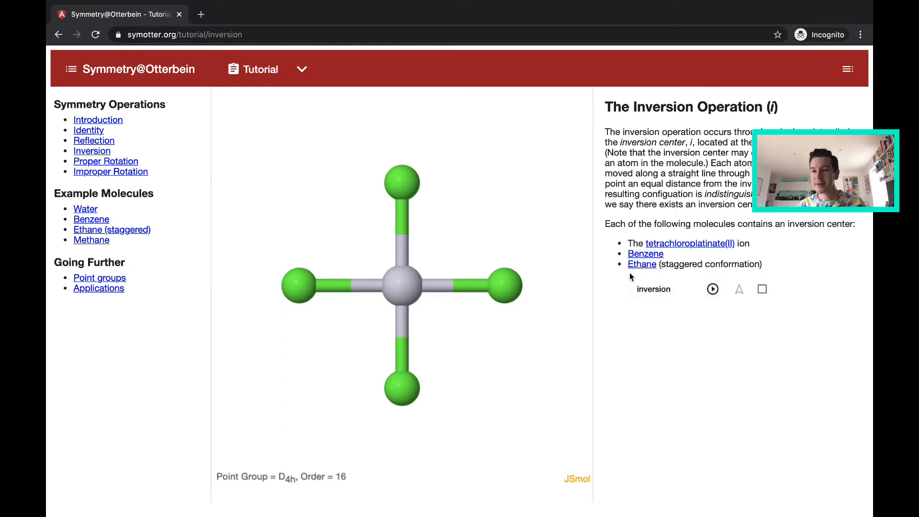
click(712, 289)
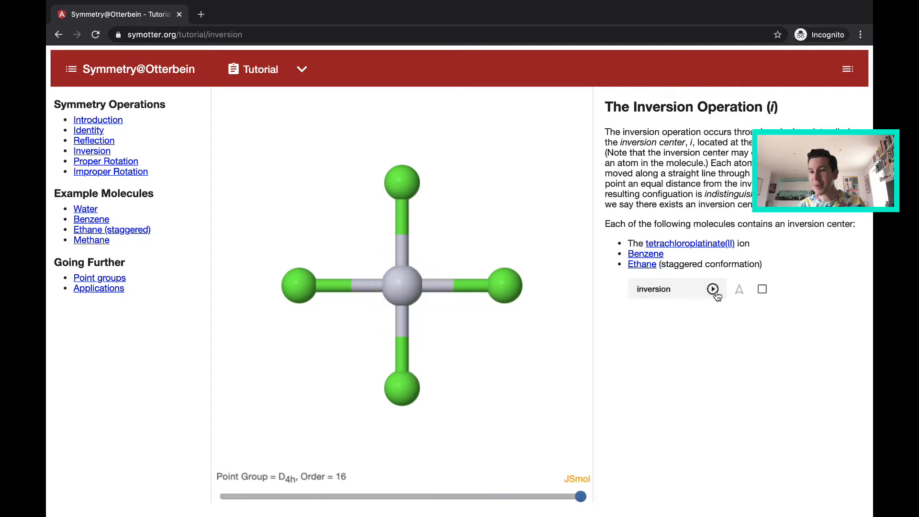
click(712, 288)
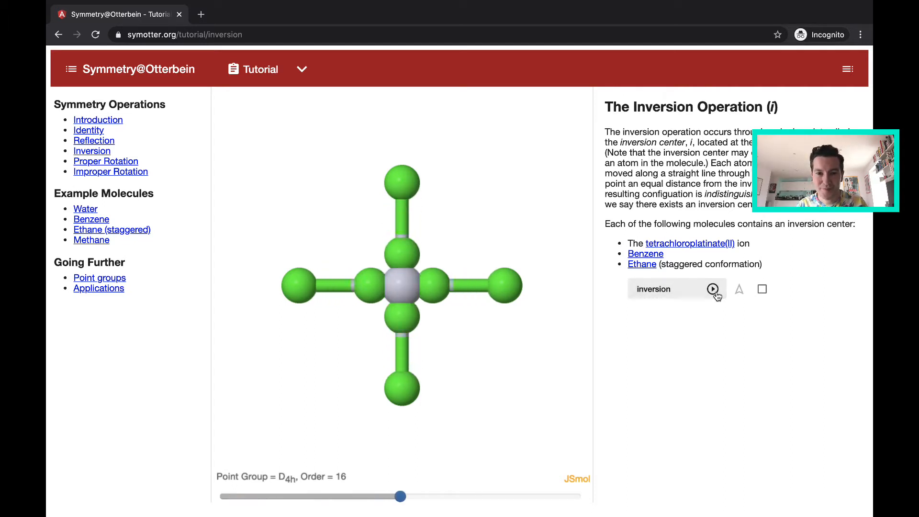
click(712, 289)
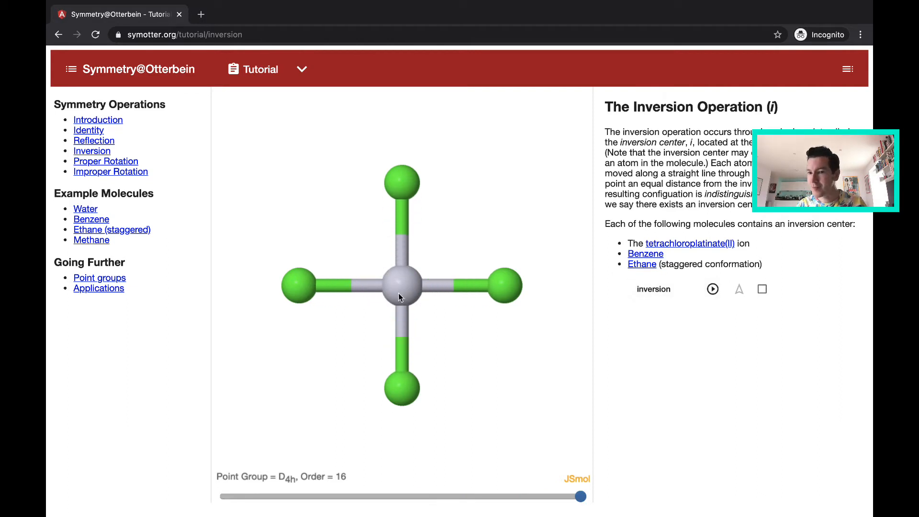
mouse_move(399, 296)
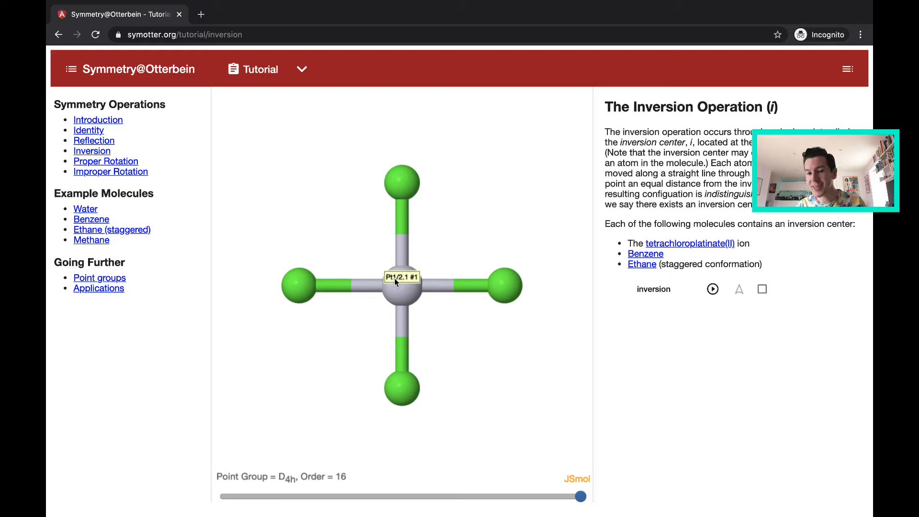
mouse_move(441, 226)
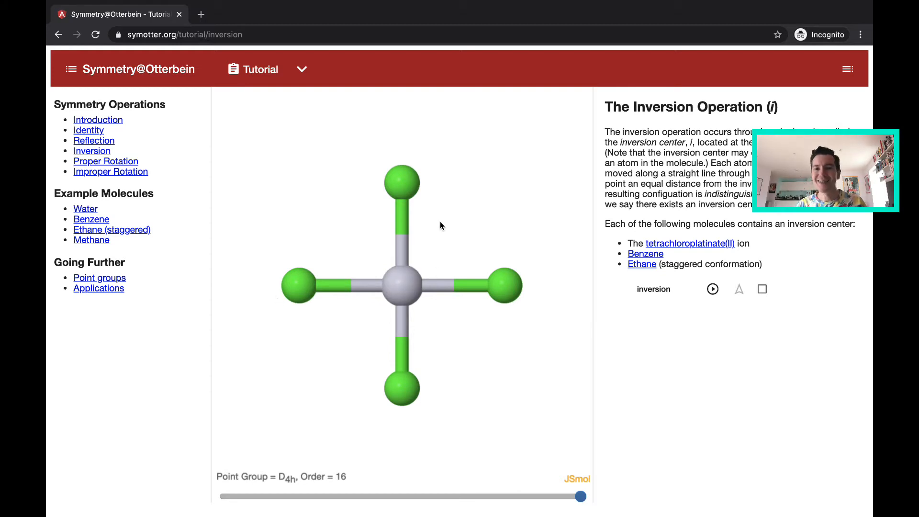
click(712, 289)
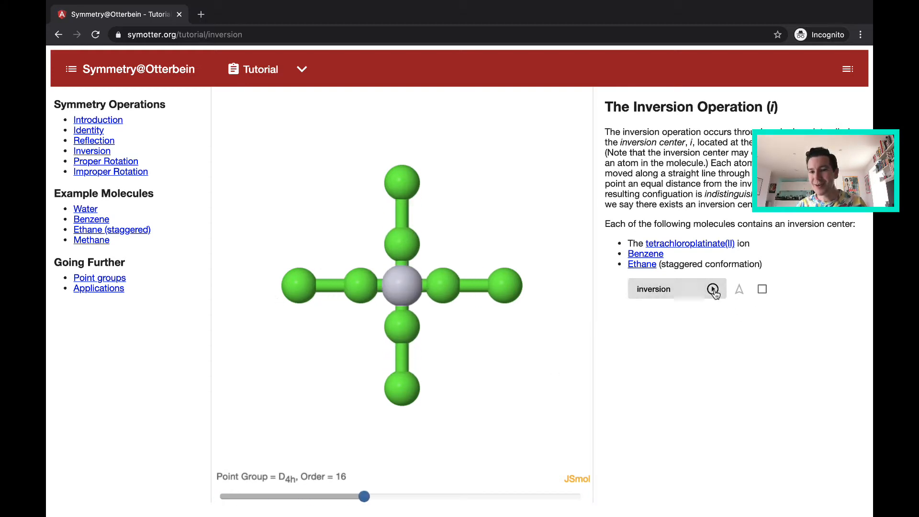
drag(364, 496, 580, 496)
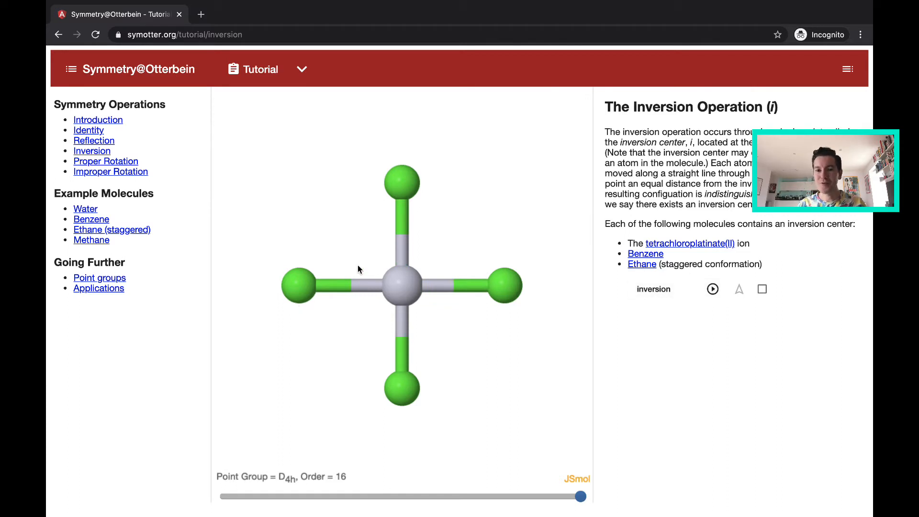
mouse_move(414, 359)
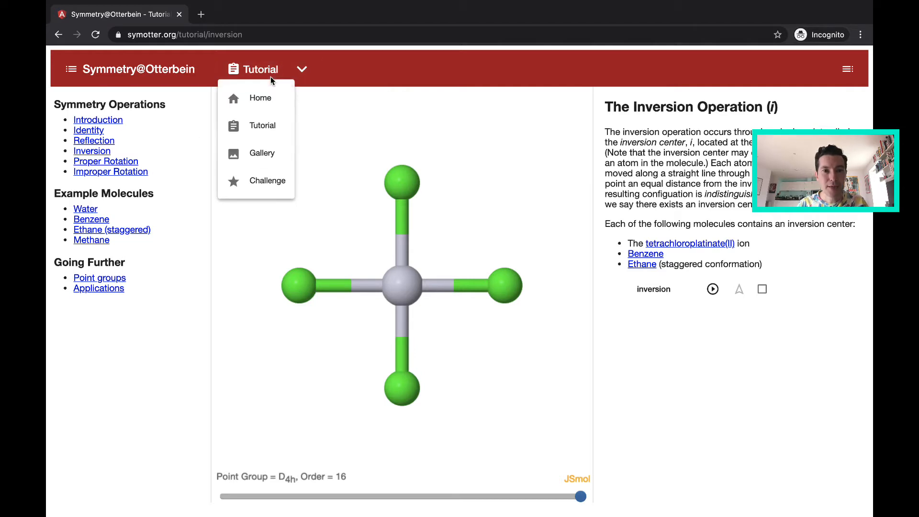
Load carbon dioxide from the Gallery's linear molecules and rotate the model
click(261, 153)
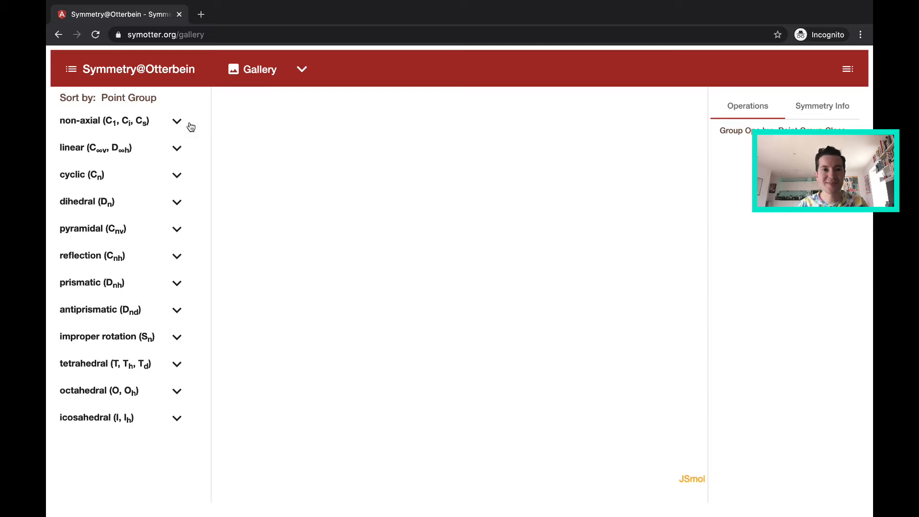
click(176, 121)
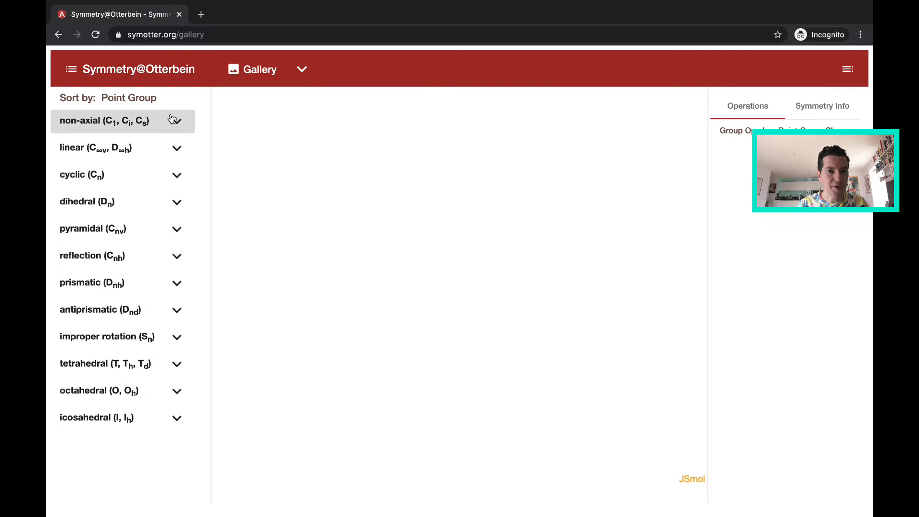
click(120, 148)
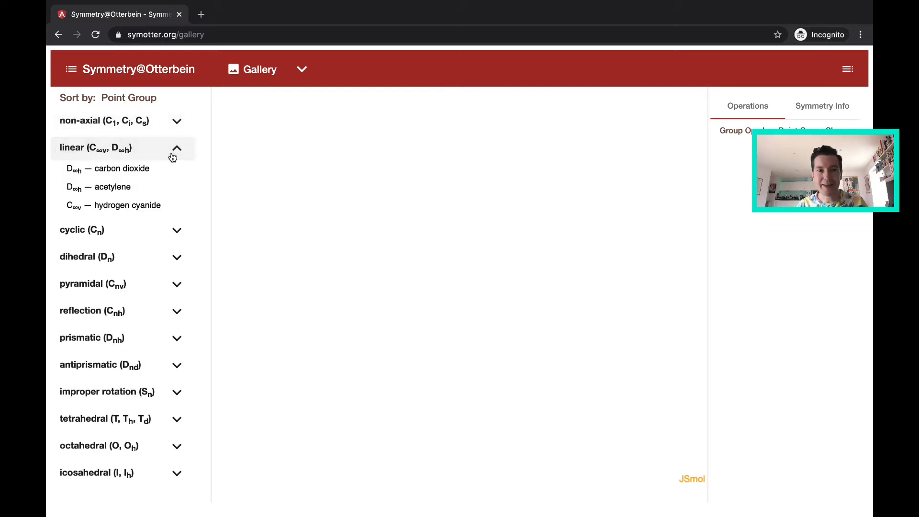
click(106, 169)
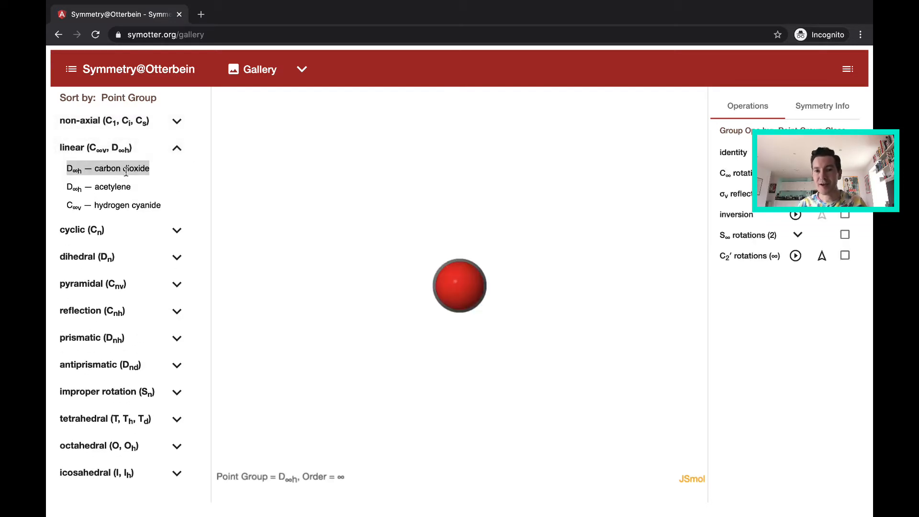
click(106, 169)
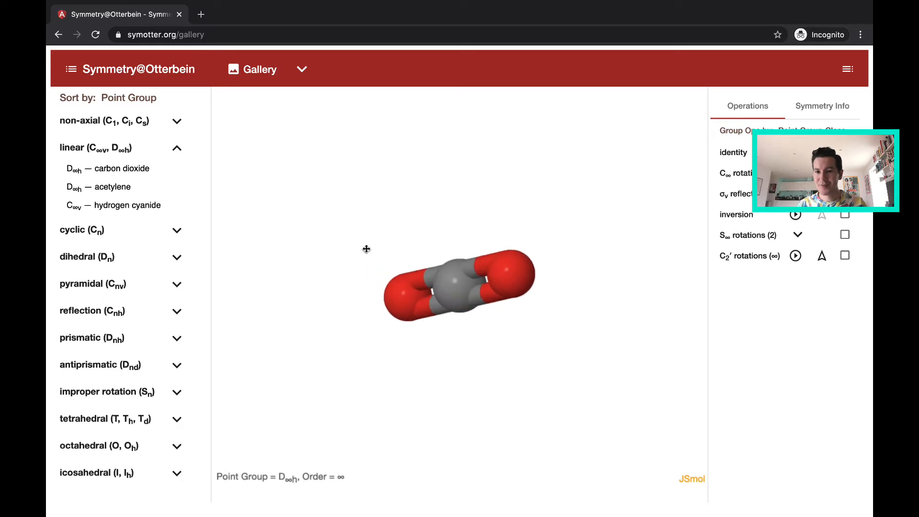
drag(366, 249, 426, 298)
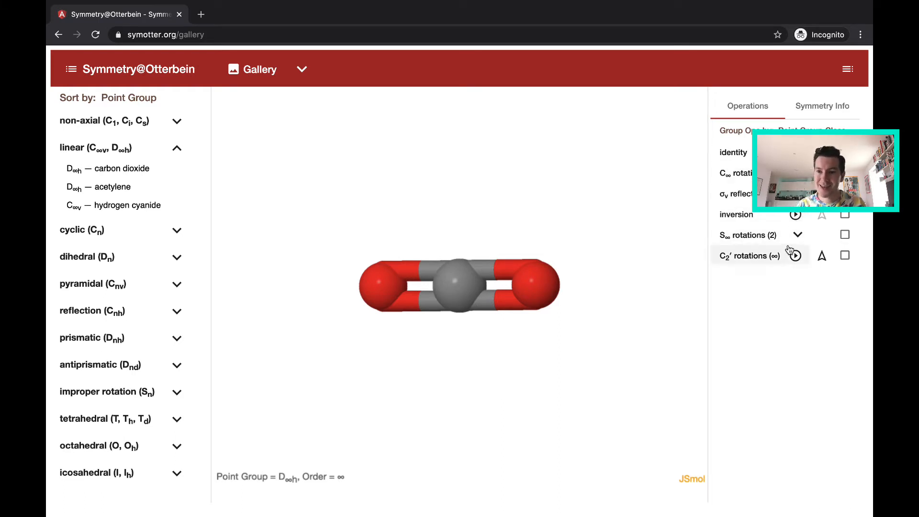
Play carbon dioxide's inversion operation and view the model at an angle
click(795, 255)
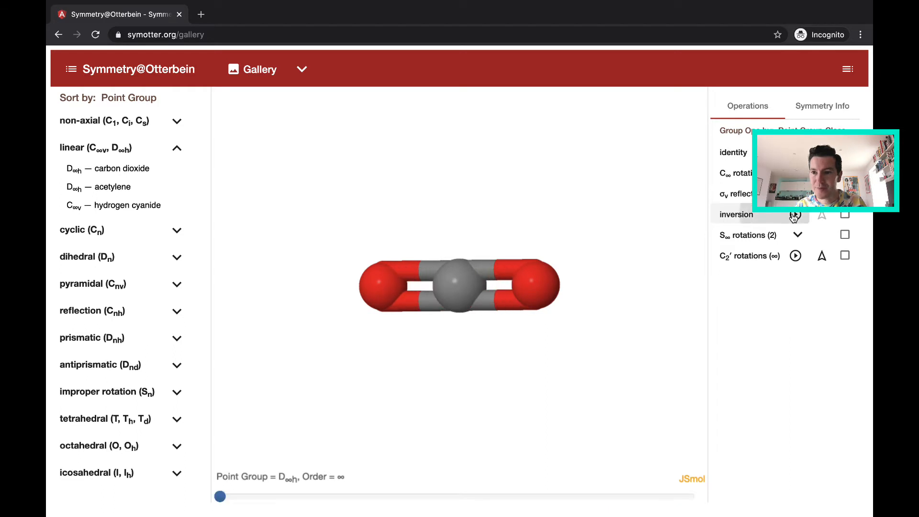
click(795, 214)
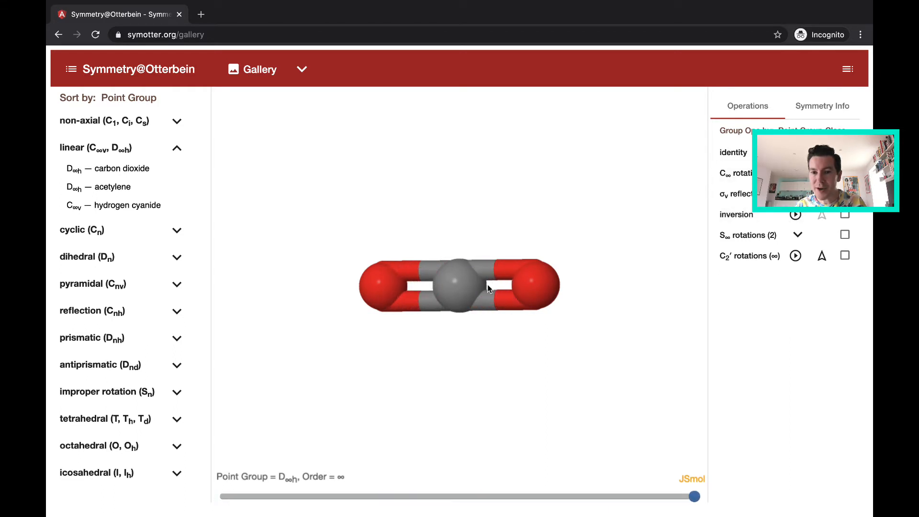
drag(489, 287, 386, 318)
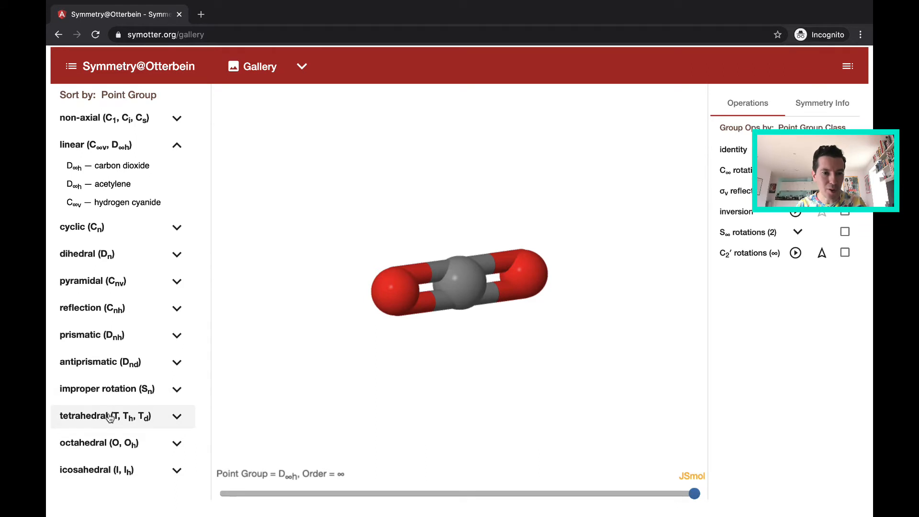
Load the octahedral [V6P8O24]-core cluster (point group O) and list its C3 rotations
click(97, 447)
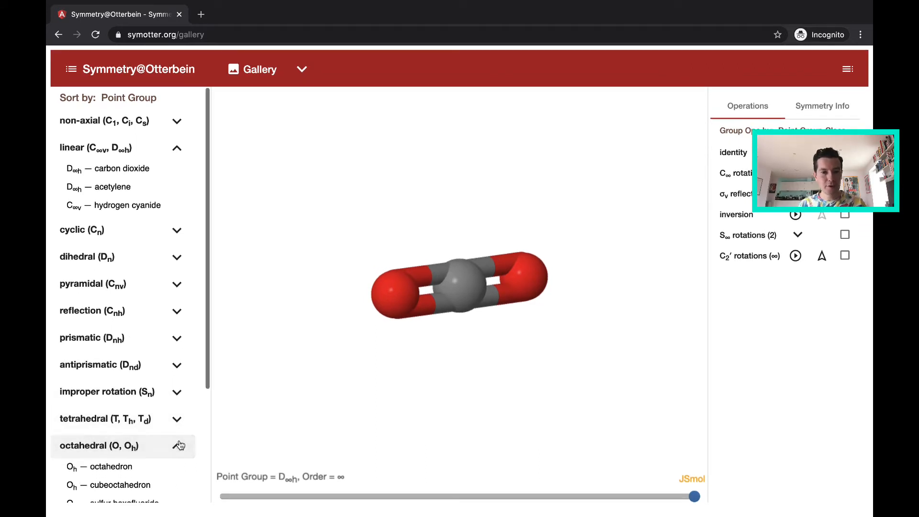
click(179, 446)
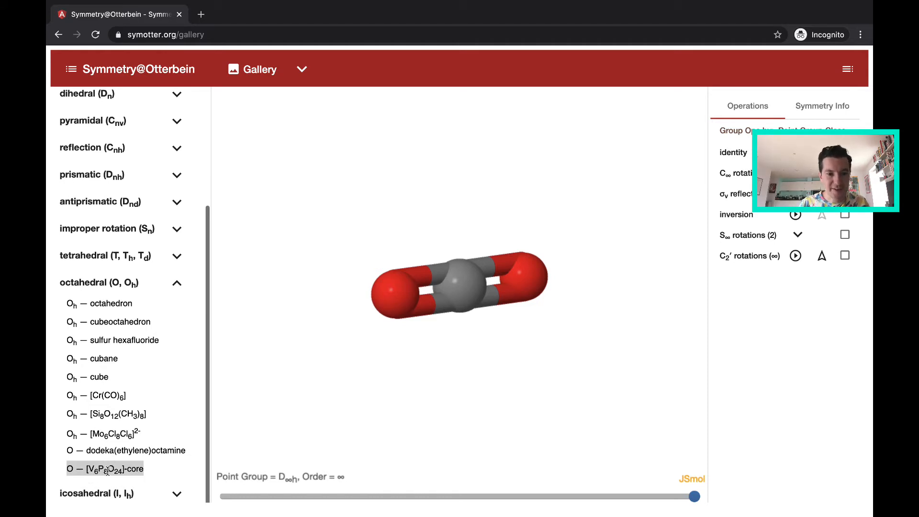
click(105, 468)
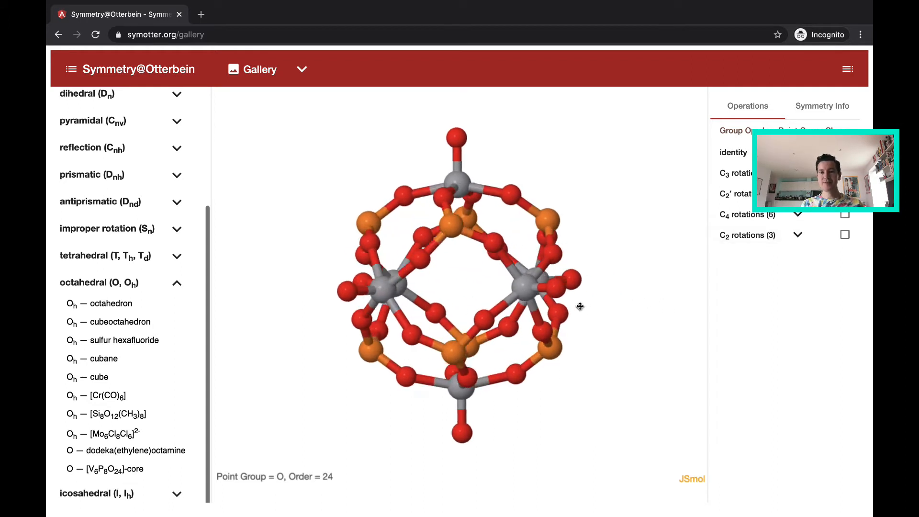
drag(579, 307, 483, 268)
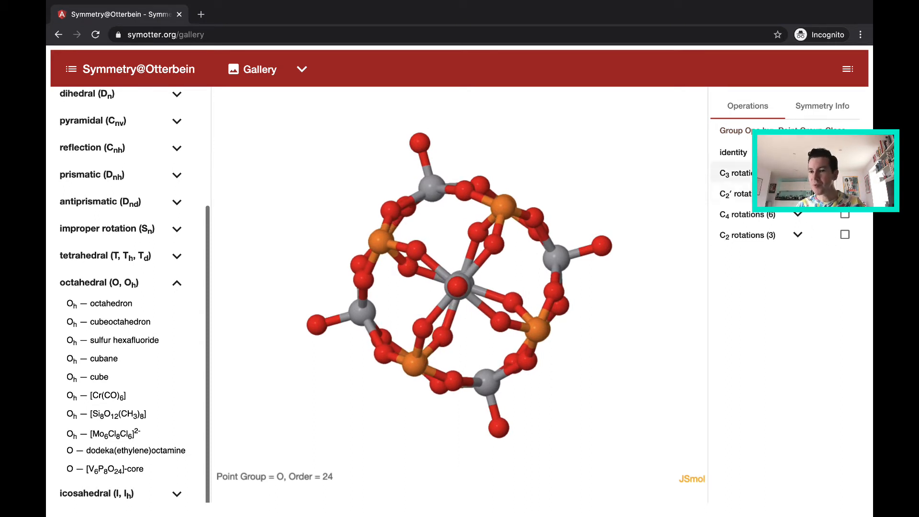
click(735, 173)
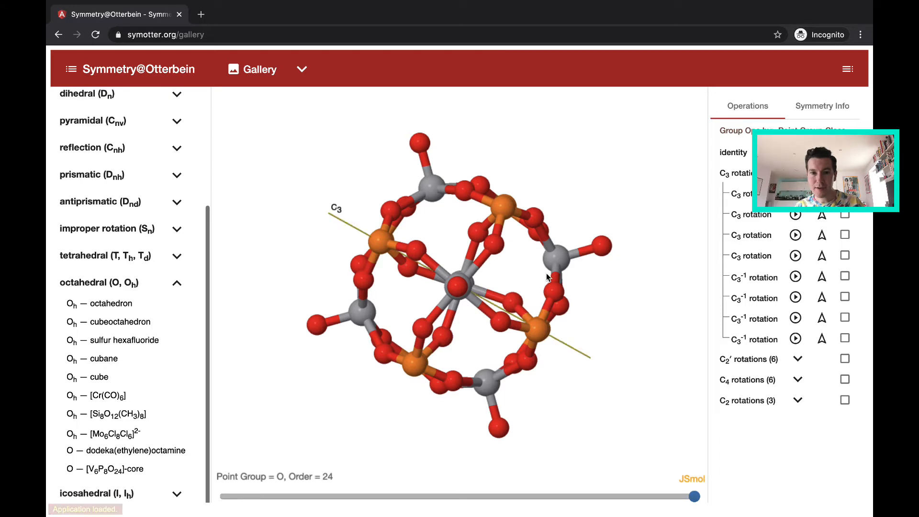
drag(545, 276, 445, 266)
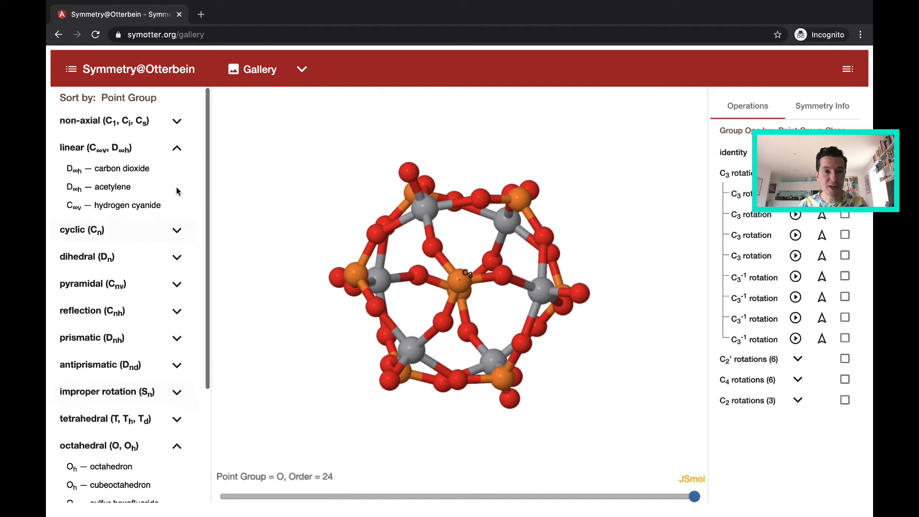
click(301, 69)
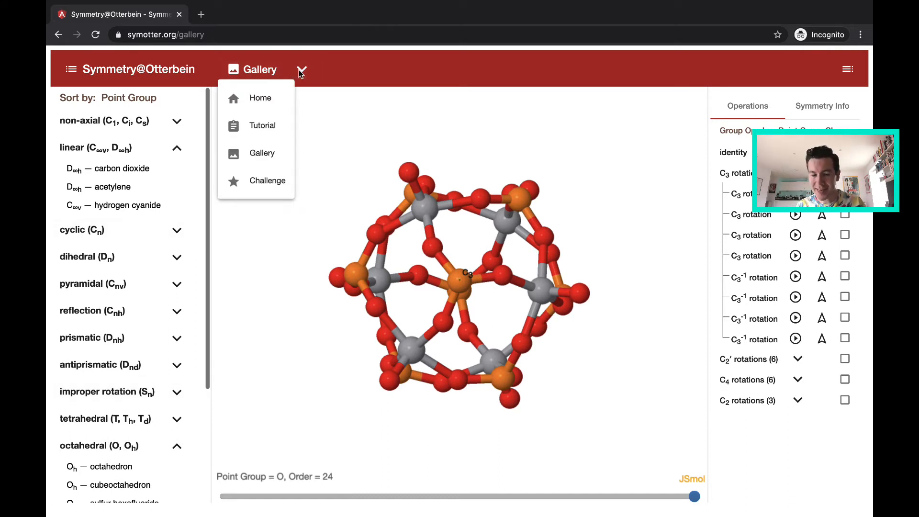
Go to the Challenge page and load benzene from the molecule list
click(267, 180)
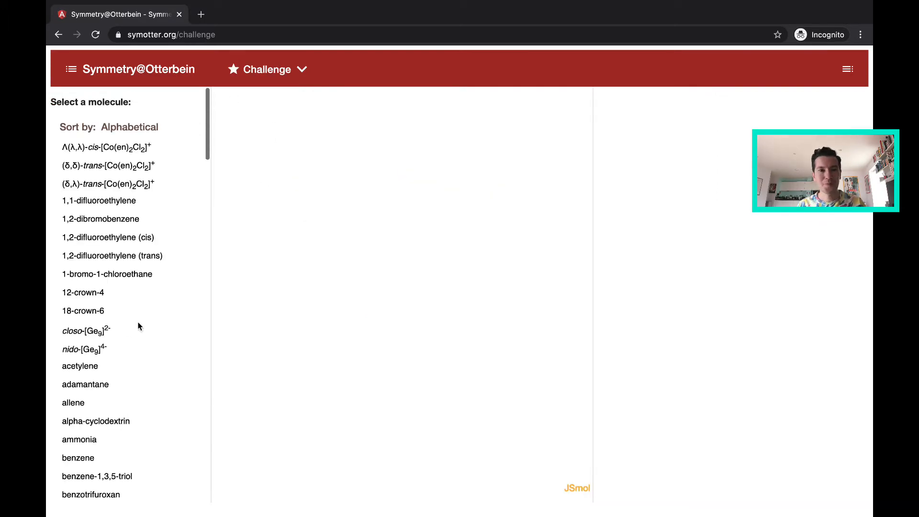
scroll(down, 3)
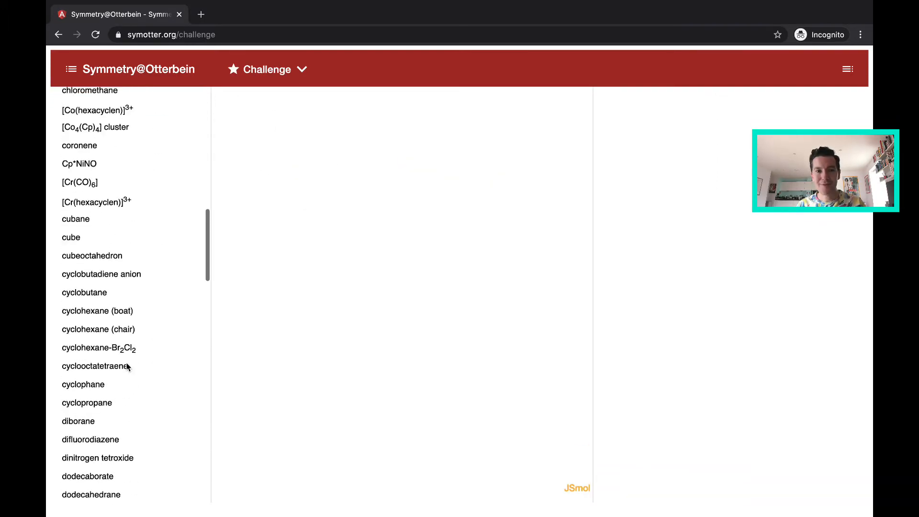
scroll(down, 3)
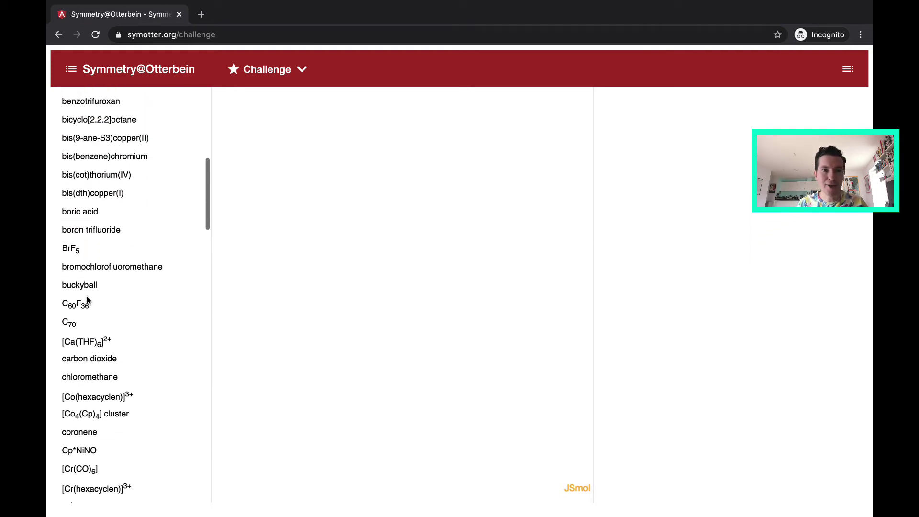
scroll(up, 3)
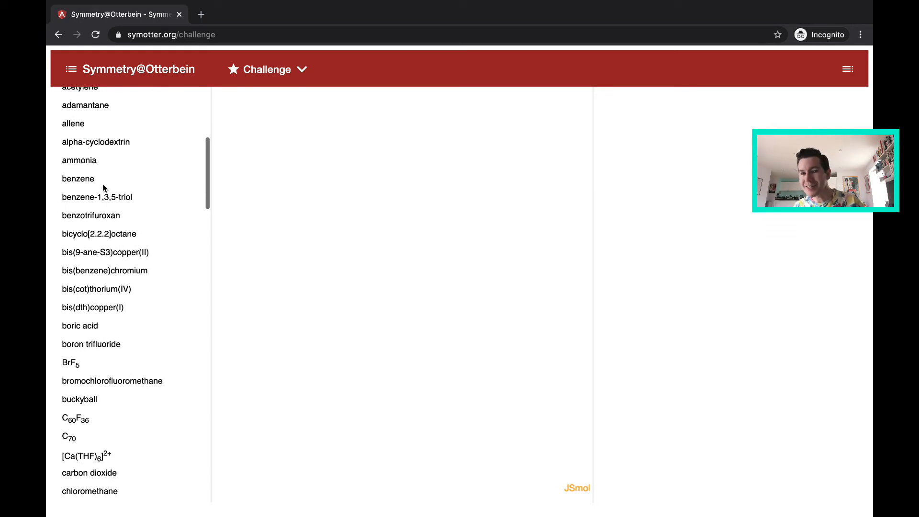
click(78, 178)
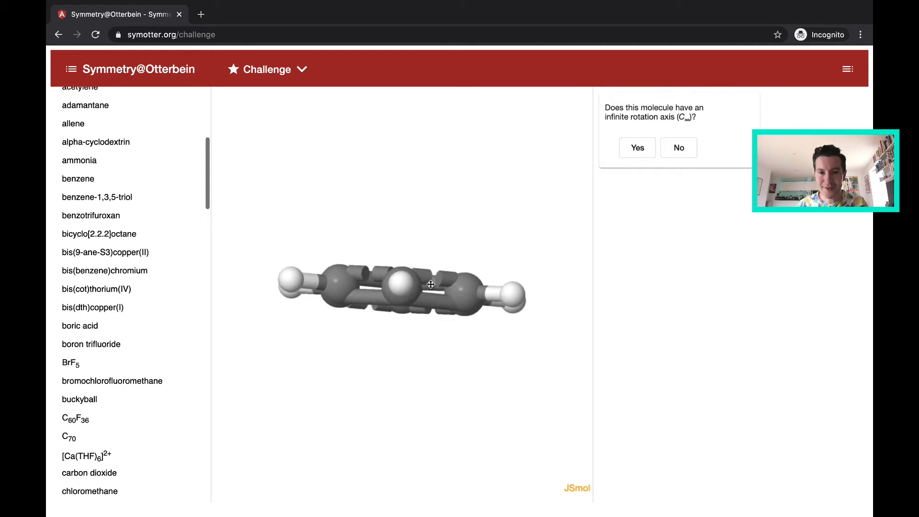
Rotate benzene and answer No to having an infinite rotation axis
drag(431, 285, 397, 276)
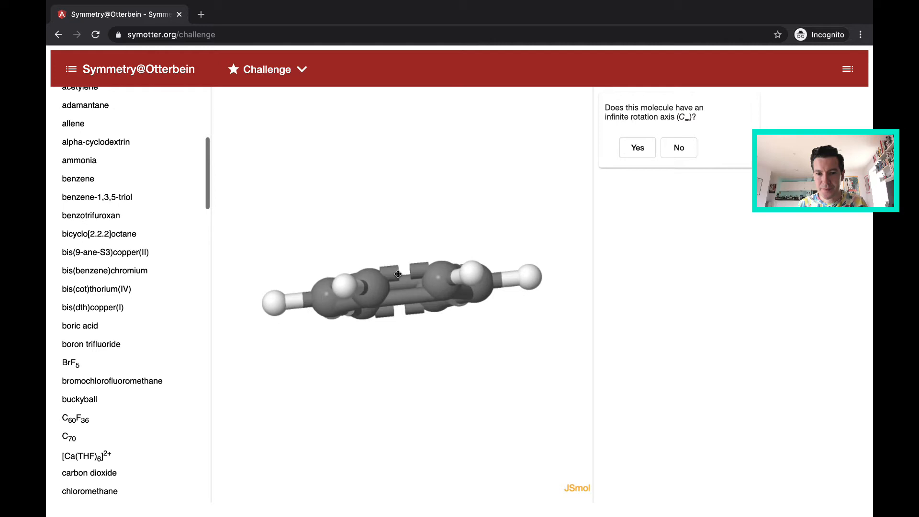
drag(397, 276, 491, 409)
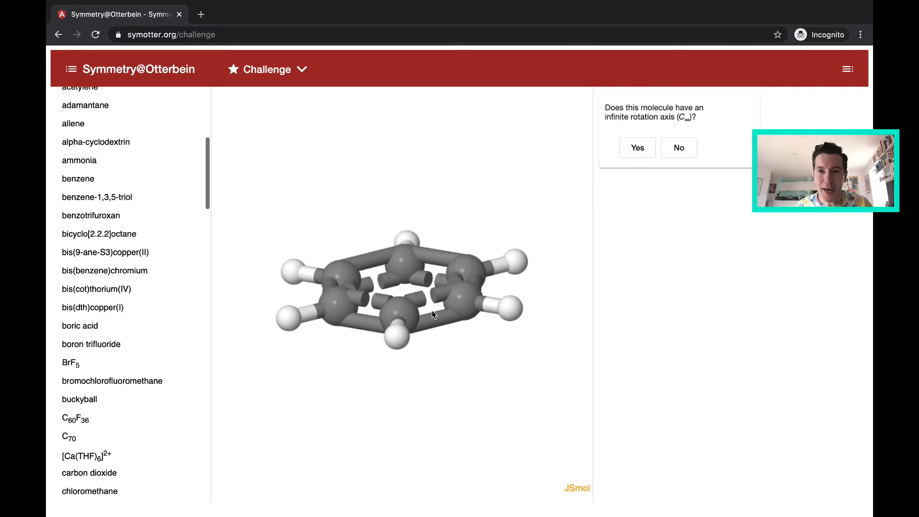
click(679, 148)
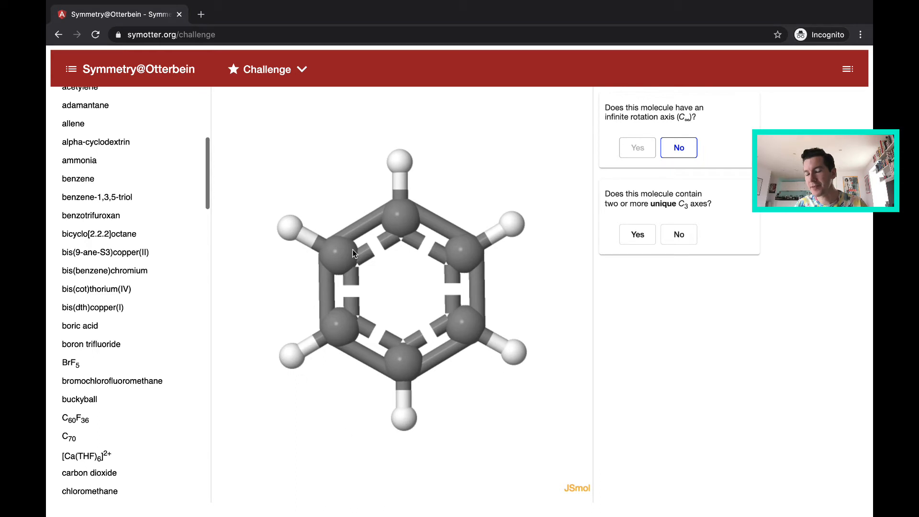
Inspect the ring edge-on and answer No to multiple unique C3 axes
drag(352, 252, 373, 279)
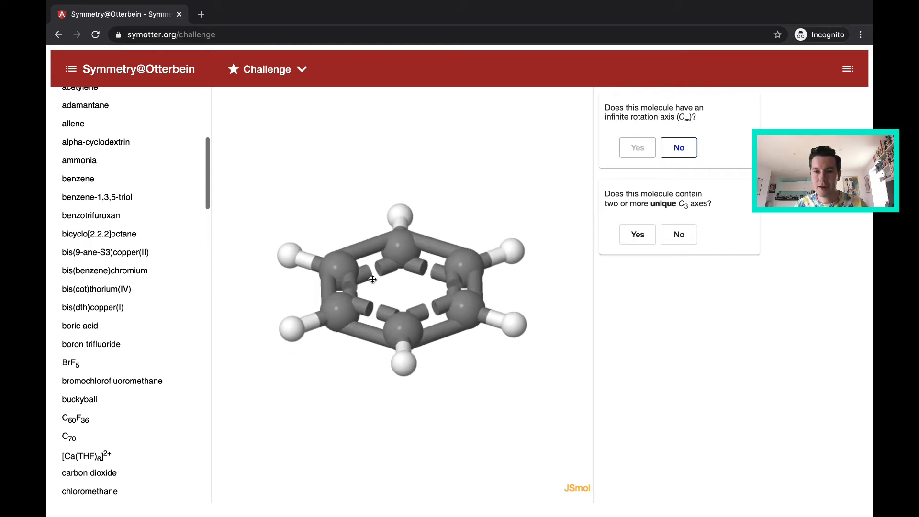
drag(373, 279, 380, 230)
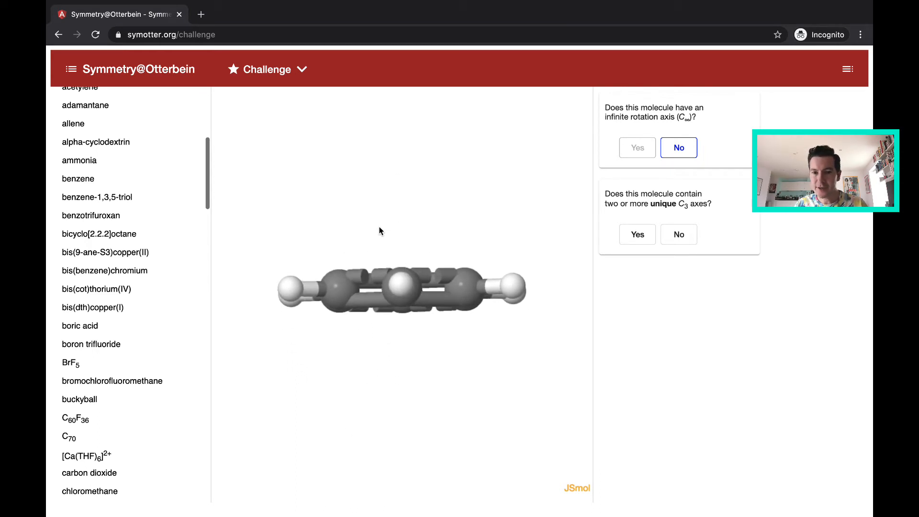
mouse_move(417, 197)
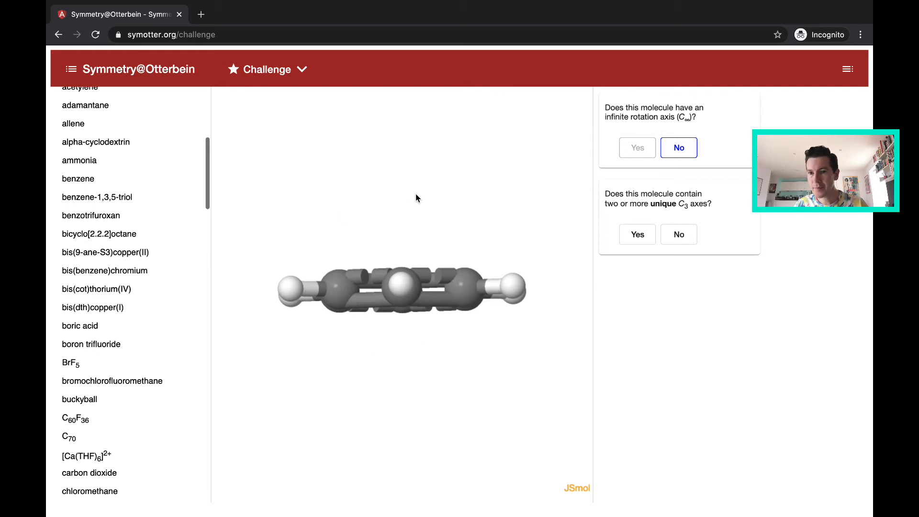
mouse_move(410, 207)
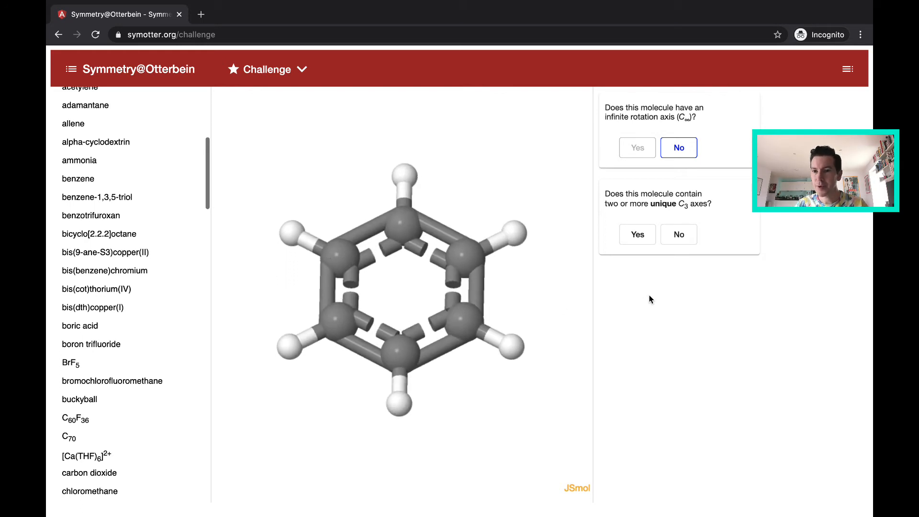
click(678, 234)
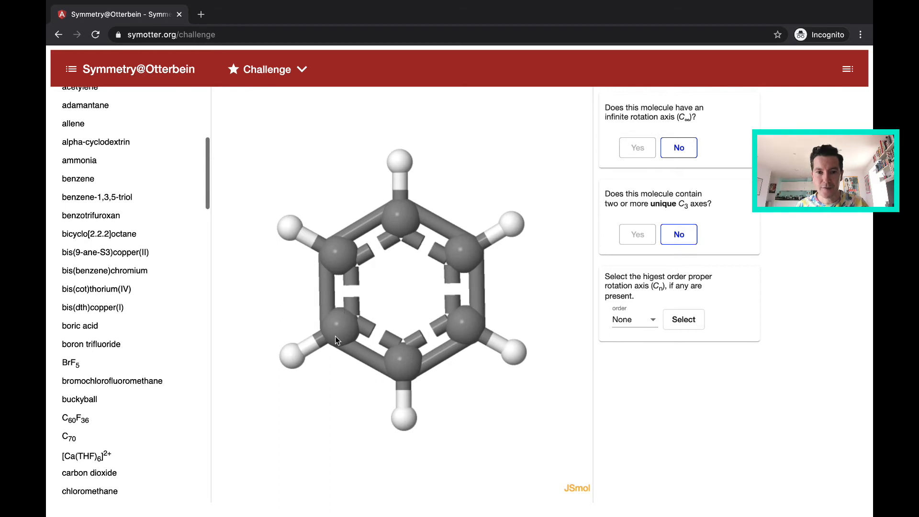
mouse_move(443, 370)
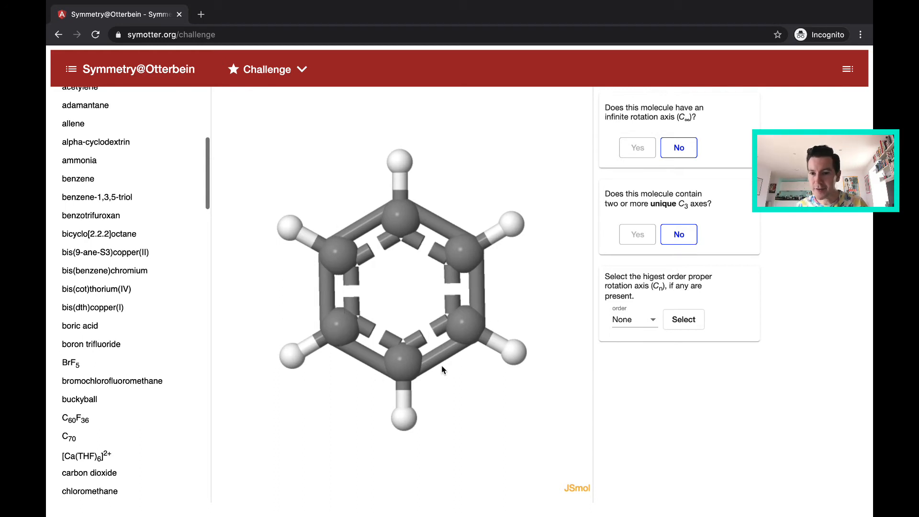
Submit 6 as benzene's highest-order proper rotation axis
click(629, 319)
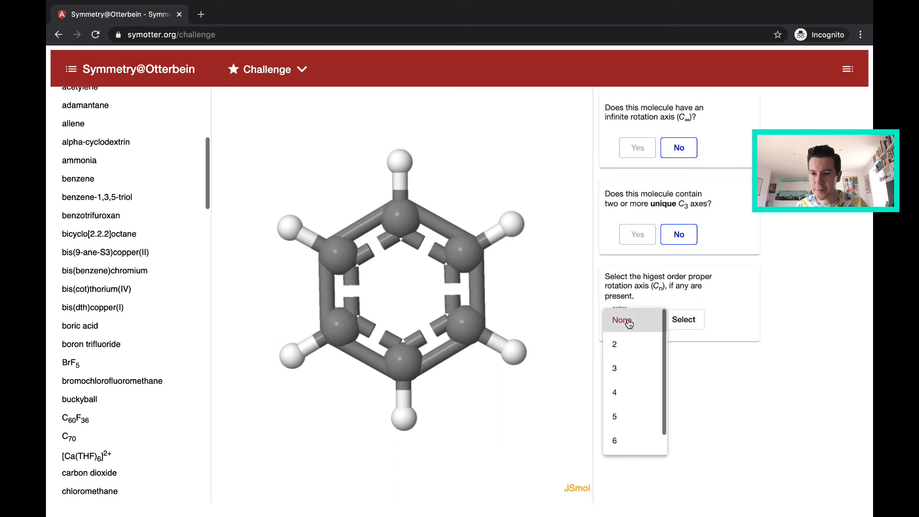
click(614, 440)
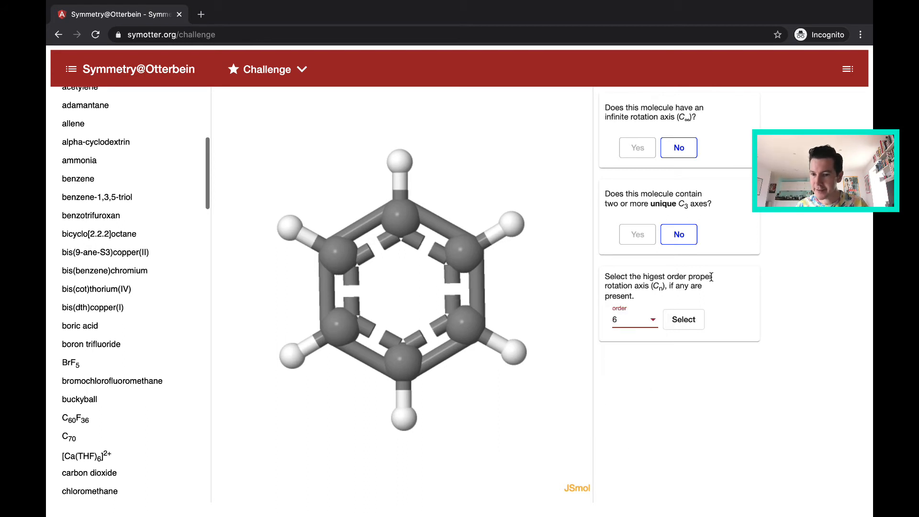
click(683, 319)
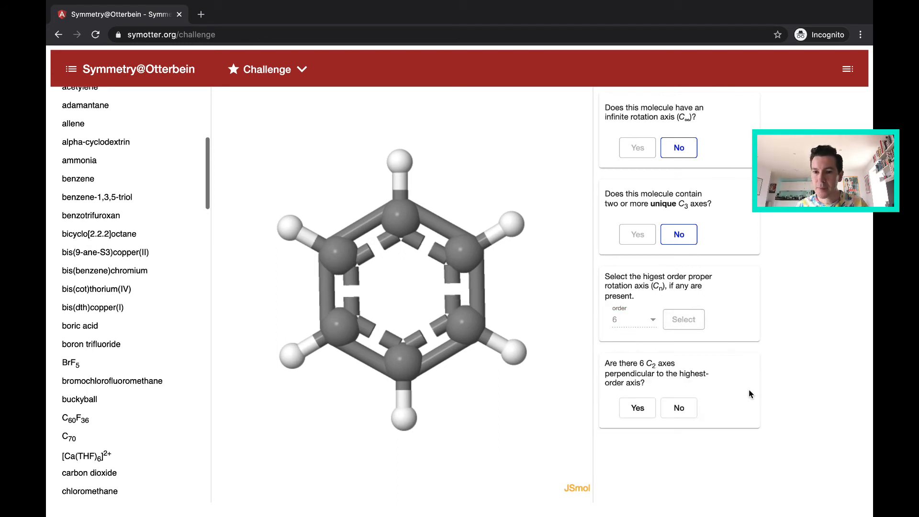
mouse_move(503, 302)
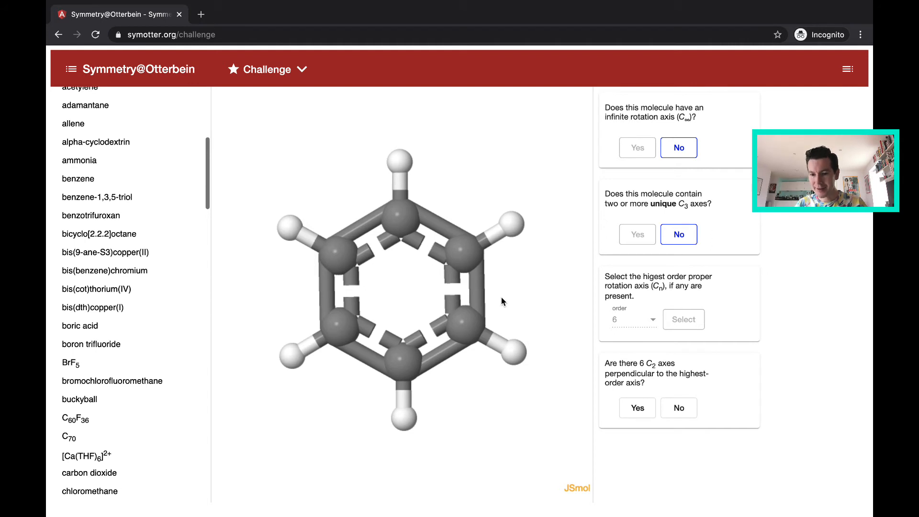
mouse_move(427, 307)
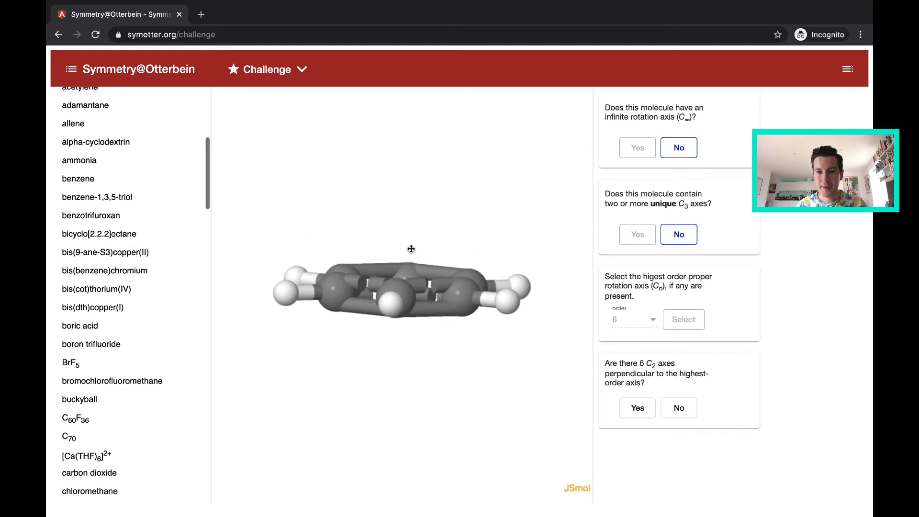
Rotate the benzene model in the viewer to see it edge-on
drag(410, 249, 418, 242)
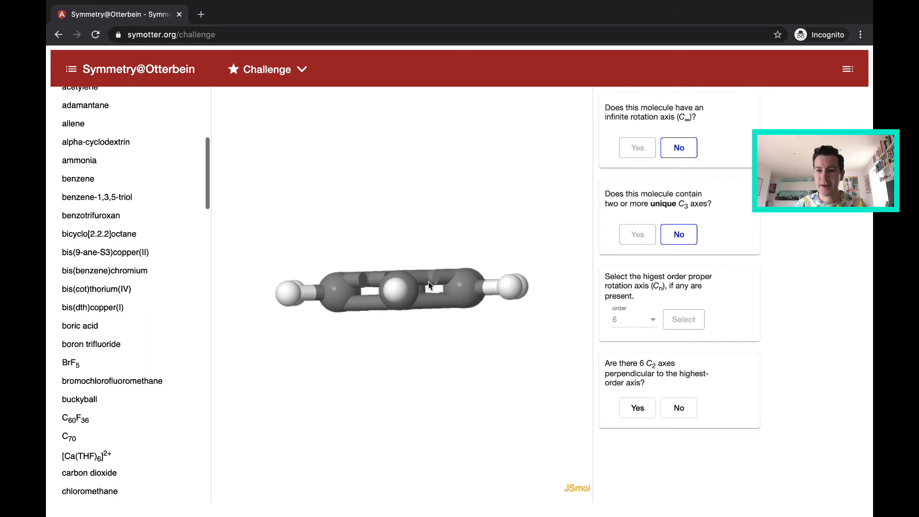
Answer Yes to six perpendicular C2 axes and Yes to a horizontal mirror plane
click(637, 408)
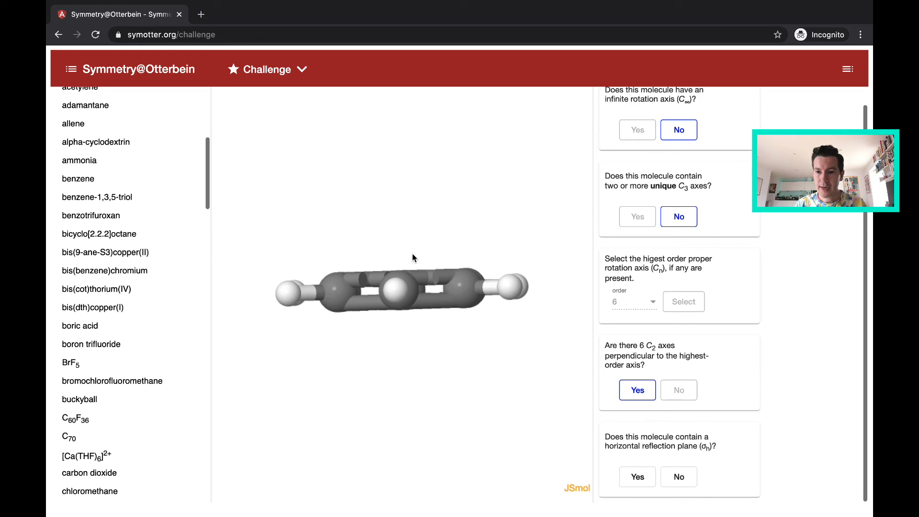
mouse_move(316, 276)
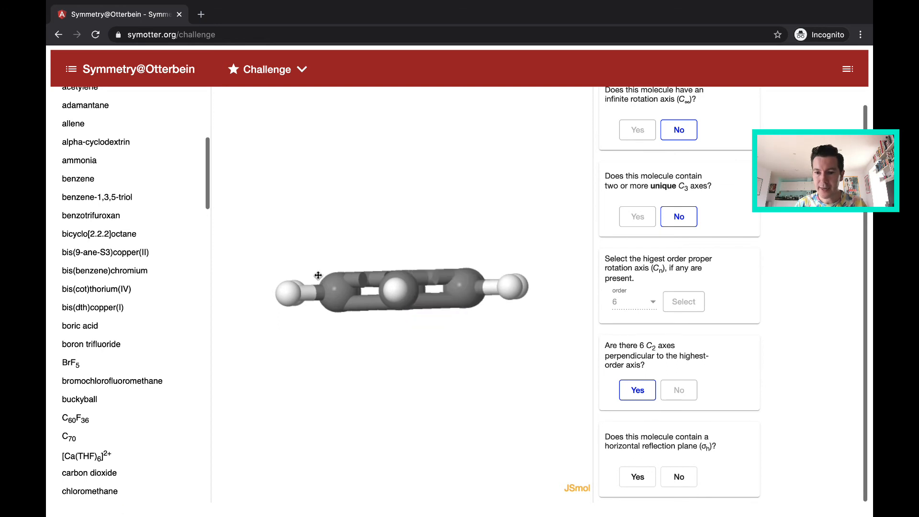
mouse_move(321, 291)
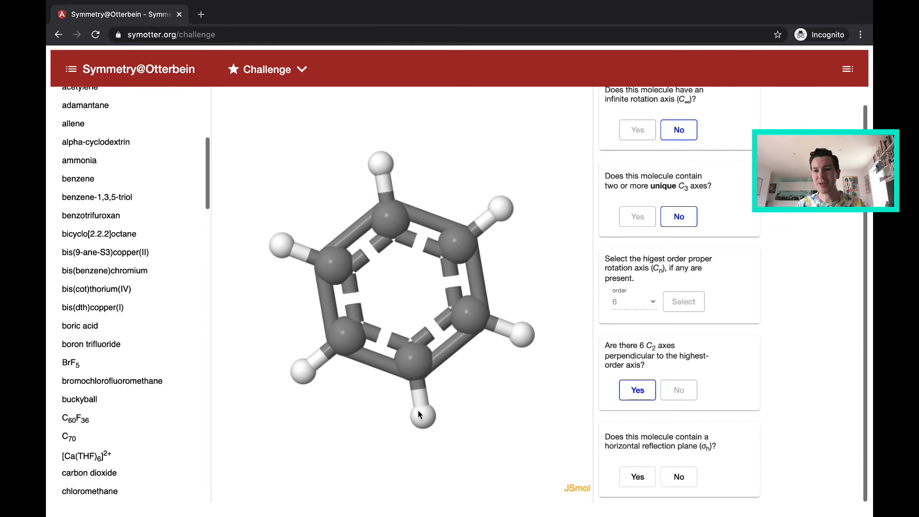
mouse_move(402, 290)
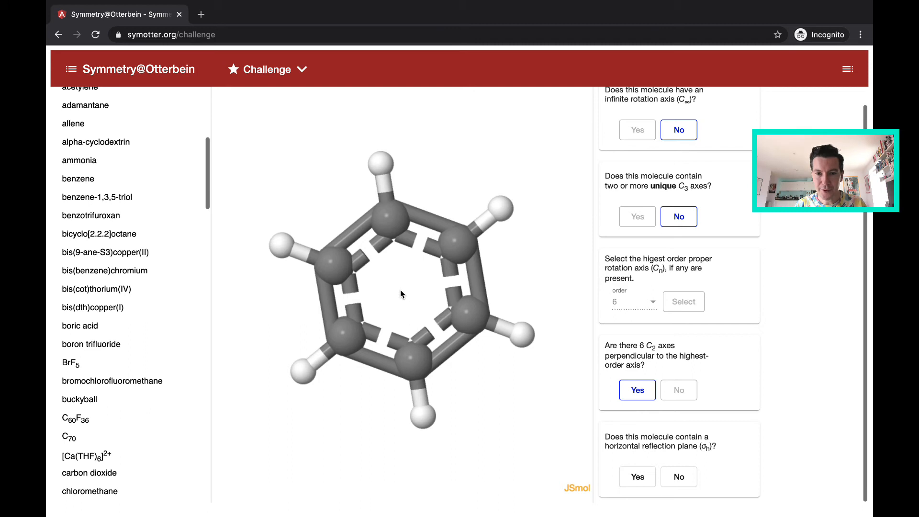
drag(402, 292, 425, 358)
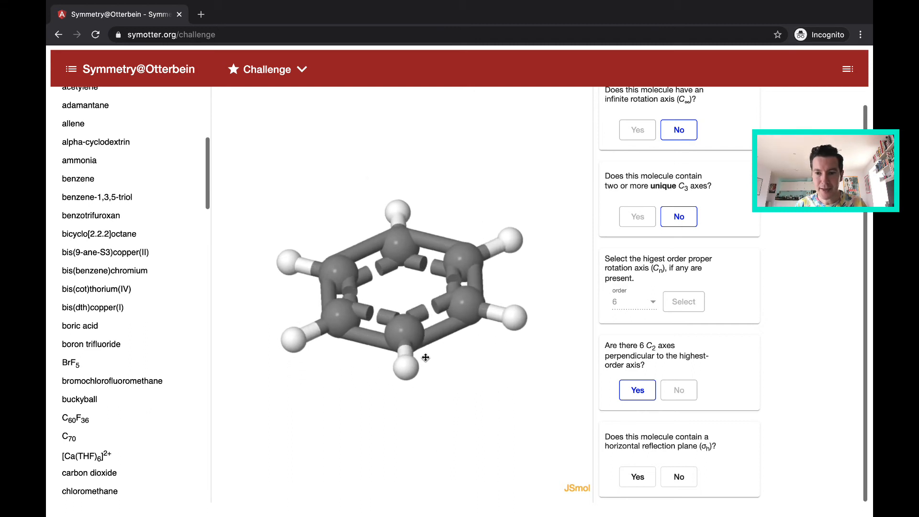
drag(425, 293, 410, 311)
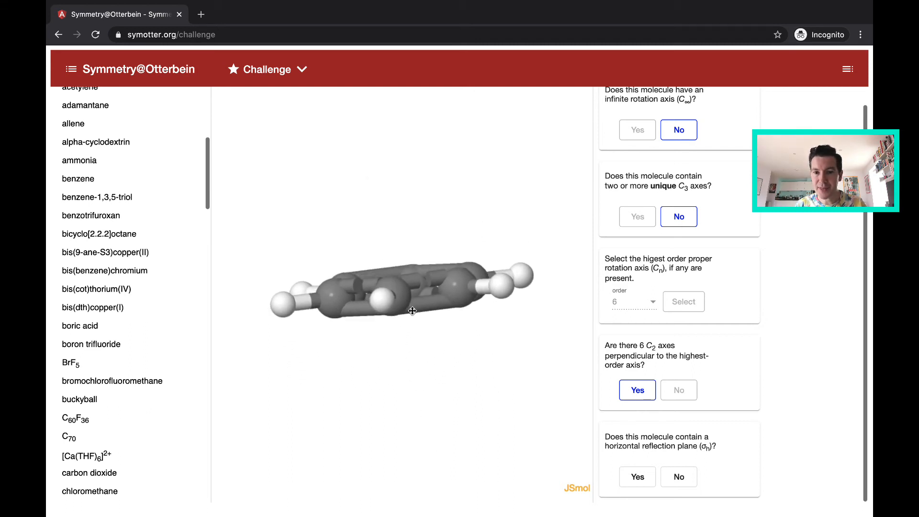
drag(412, 310, 421, 298)
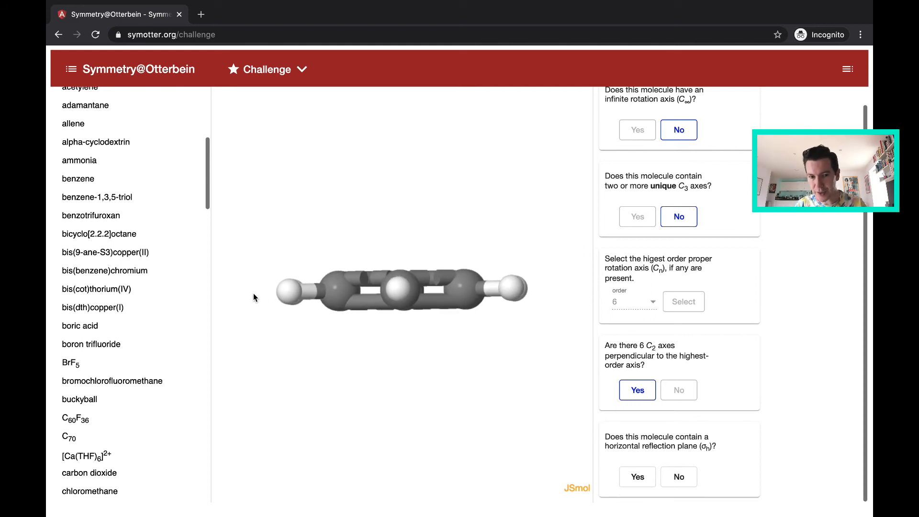
mouse_move(358, 291)
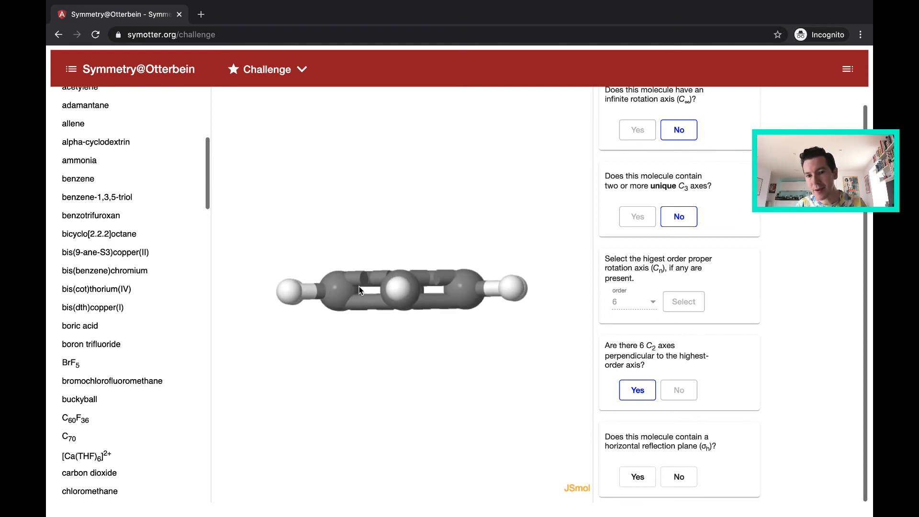
mouse_move(551, 292)
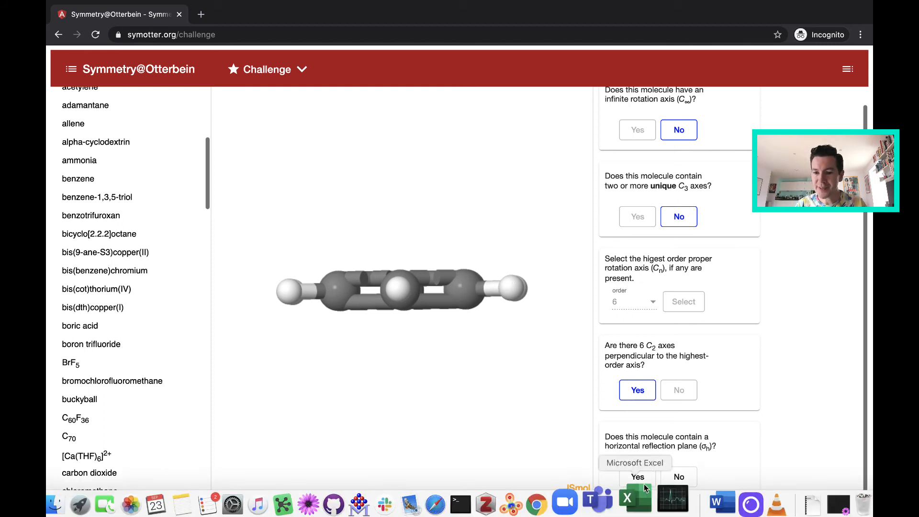
click(637, 477)
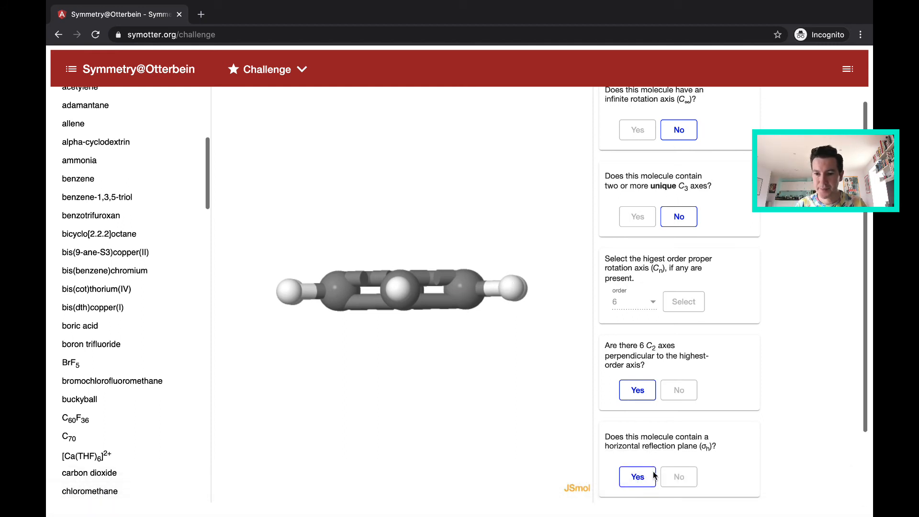
Check the flowchart answers, confirming benzene's point group as D6h
click(637, 476)
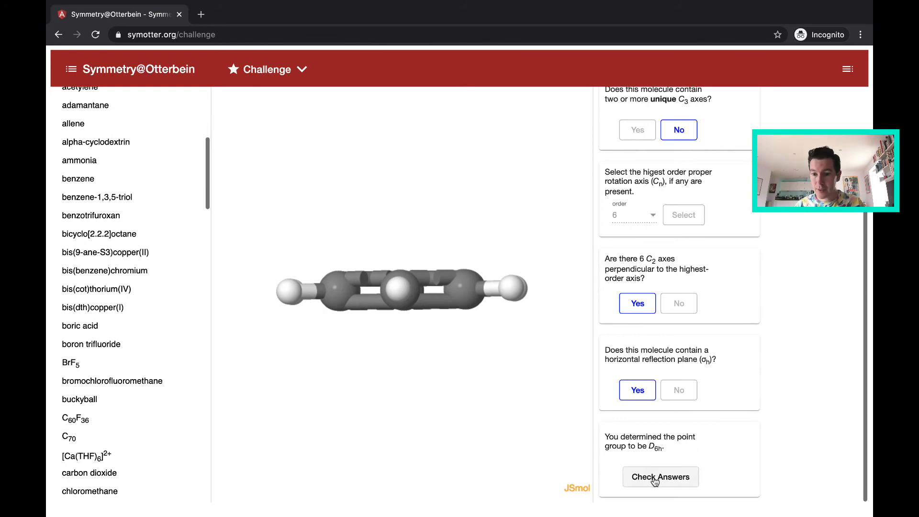
click(661, 477)
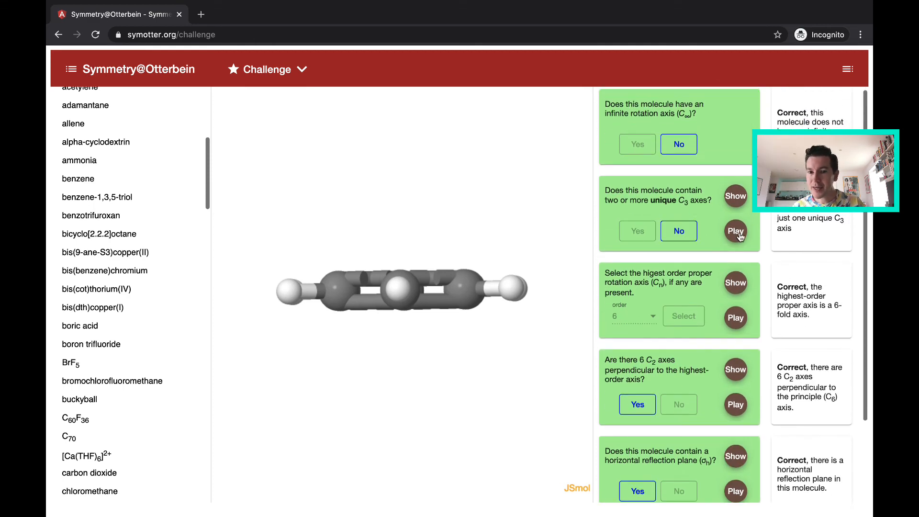
Play the C3 axis animation on benzene and confirm the D6h point group shows Correct
click(736, 231)
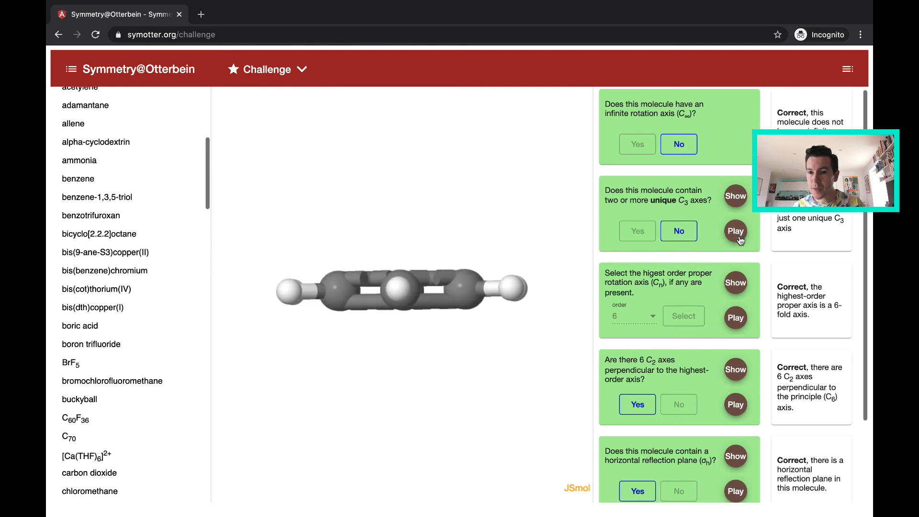
scroll(down, 3)
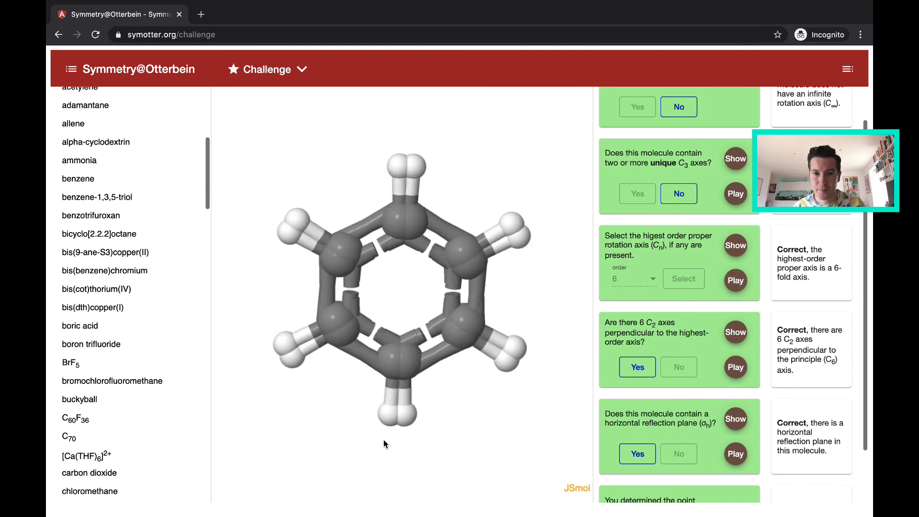
click(735, 280)
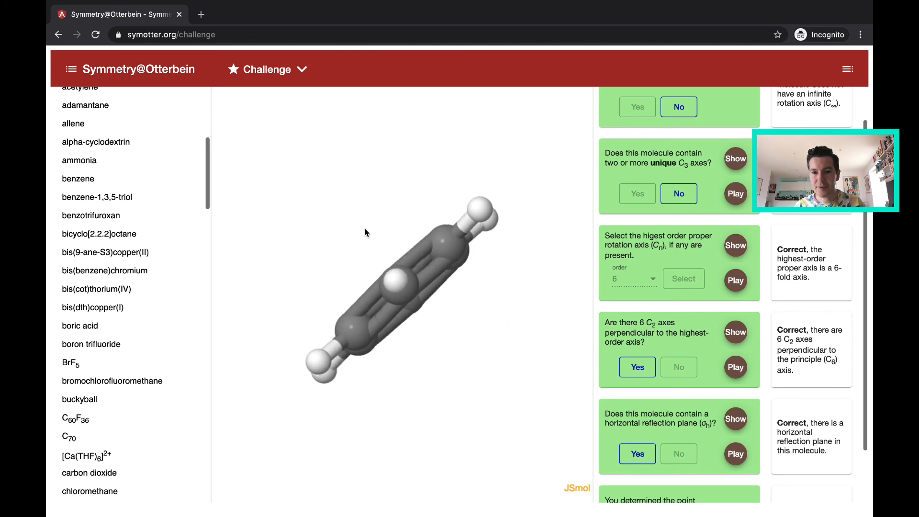
click(735, 368)
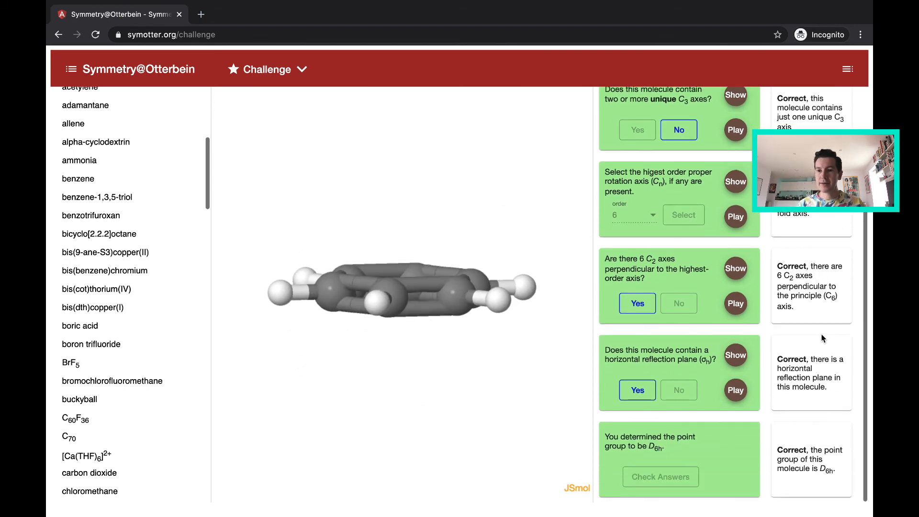
scroll(down, 3)
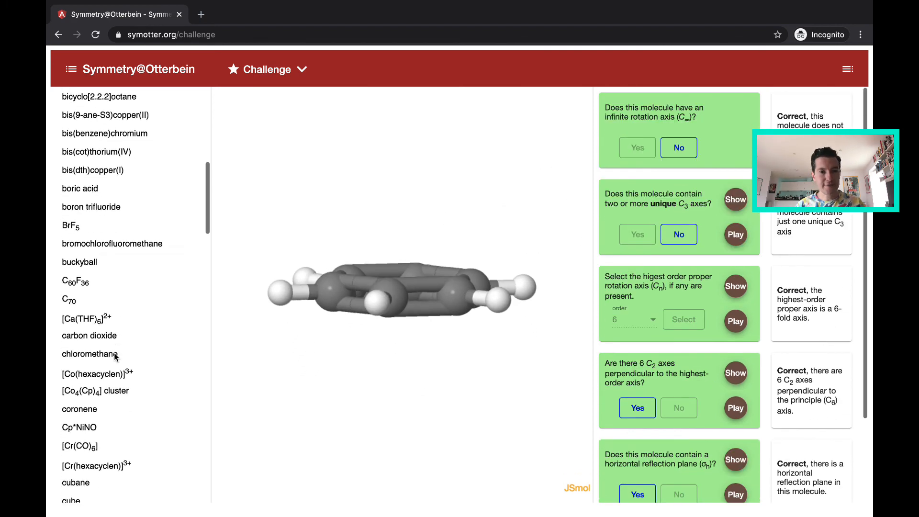
scroll(down, 3)
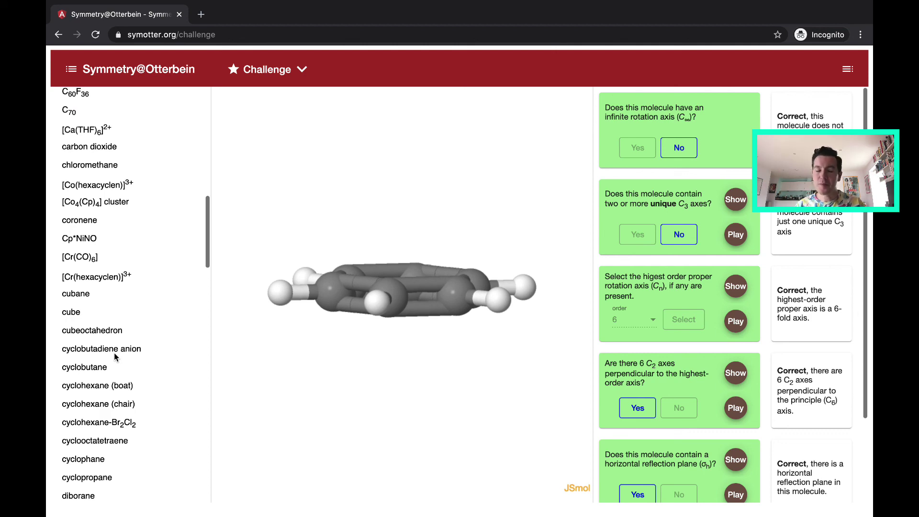
scroll(down, 3)
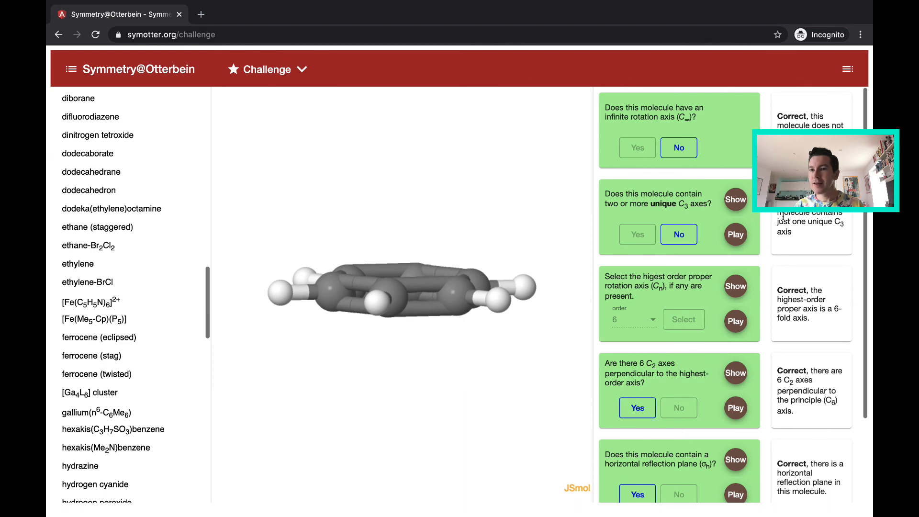
mouse_move(679, 214)
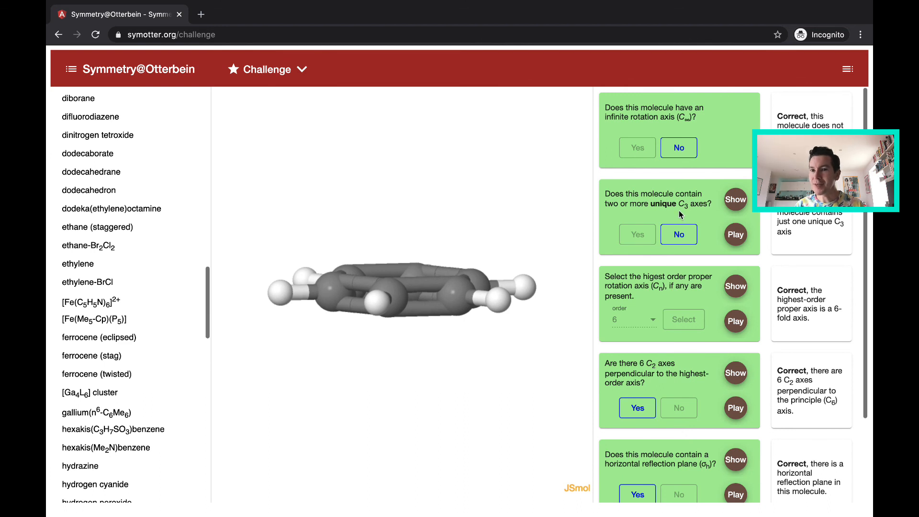